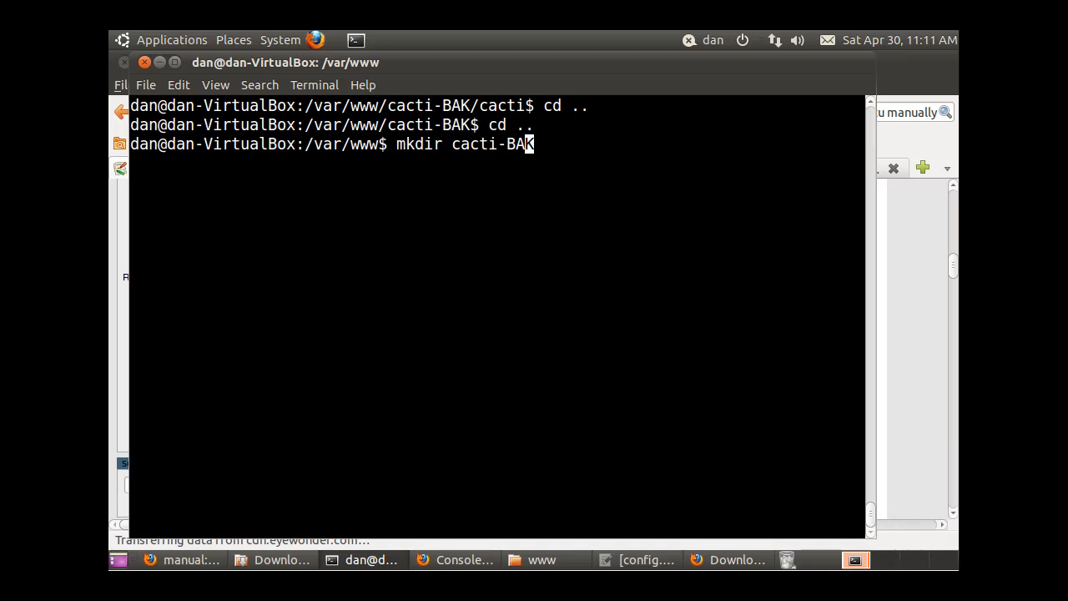
- List /var/www and try plain cp and mkdir attempts toward a cacti-BAK backup
type("sudo")
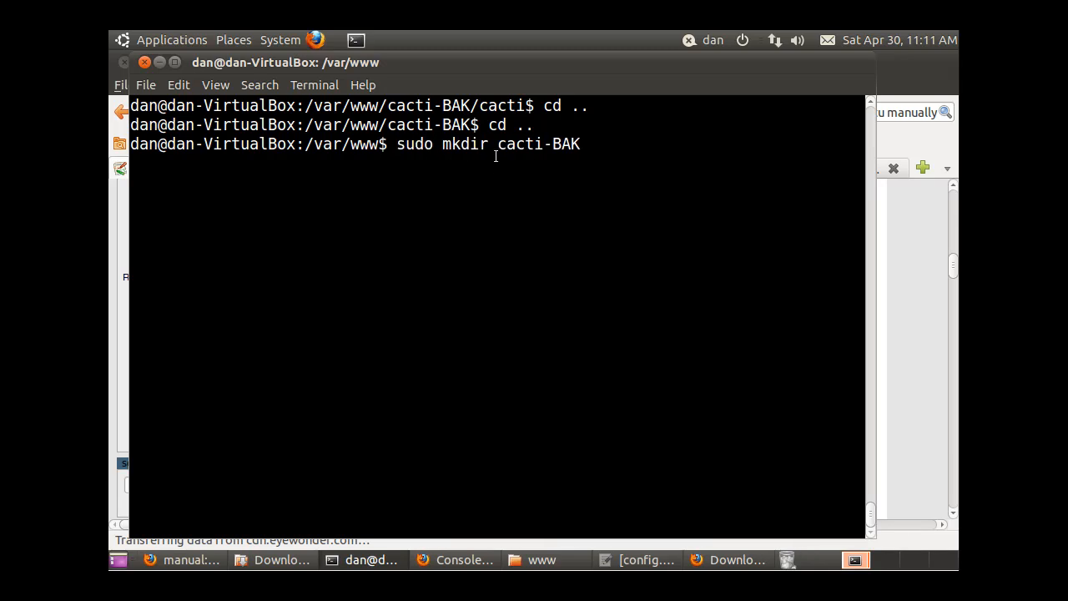
double_click(539, 143)
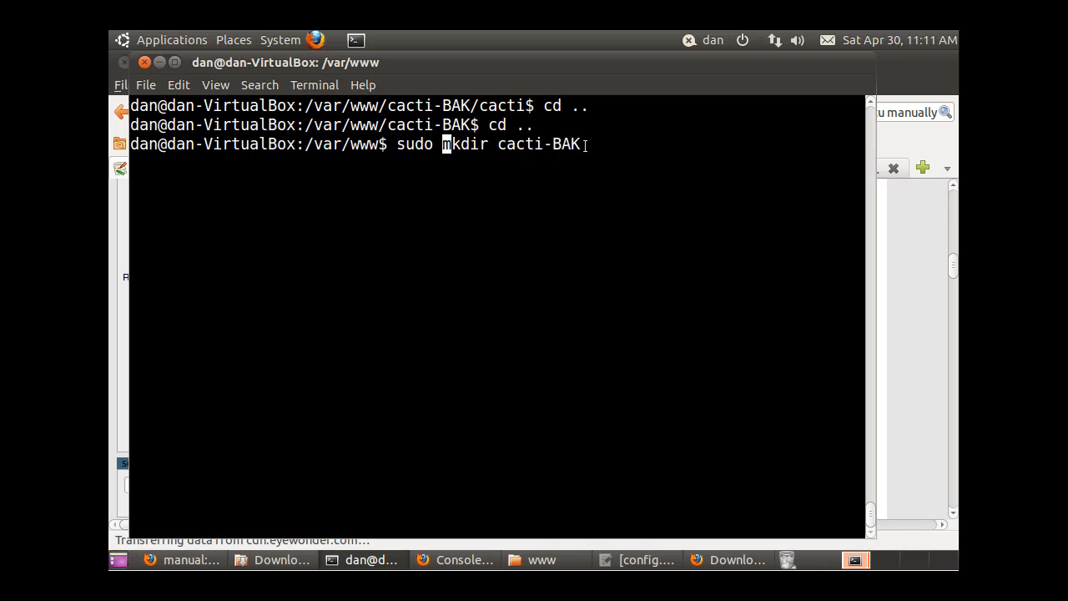
type("ls")
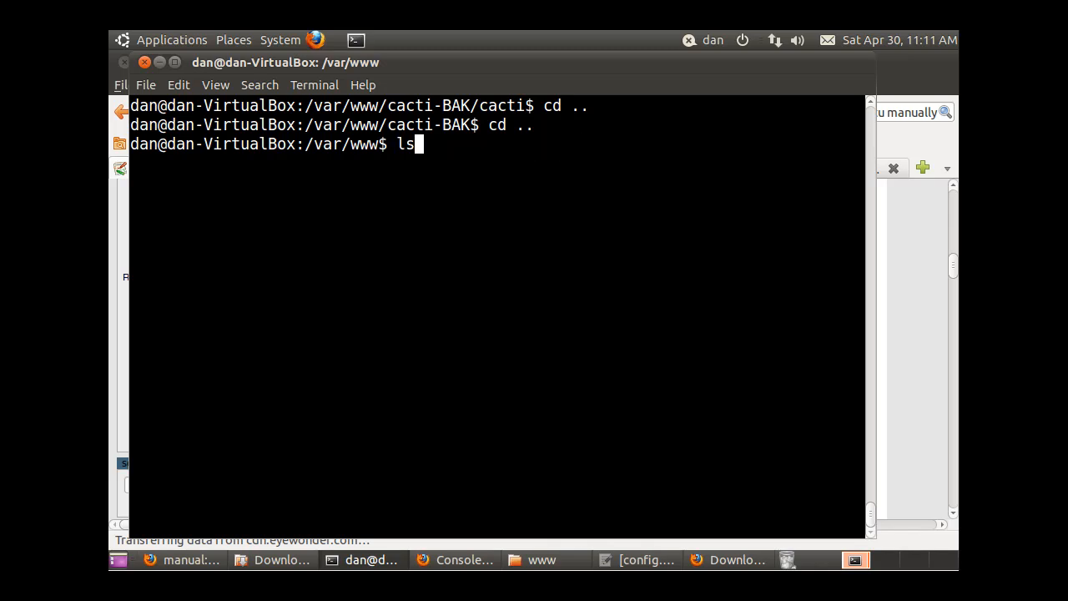
type("sudo cp cacti cacti2")
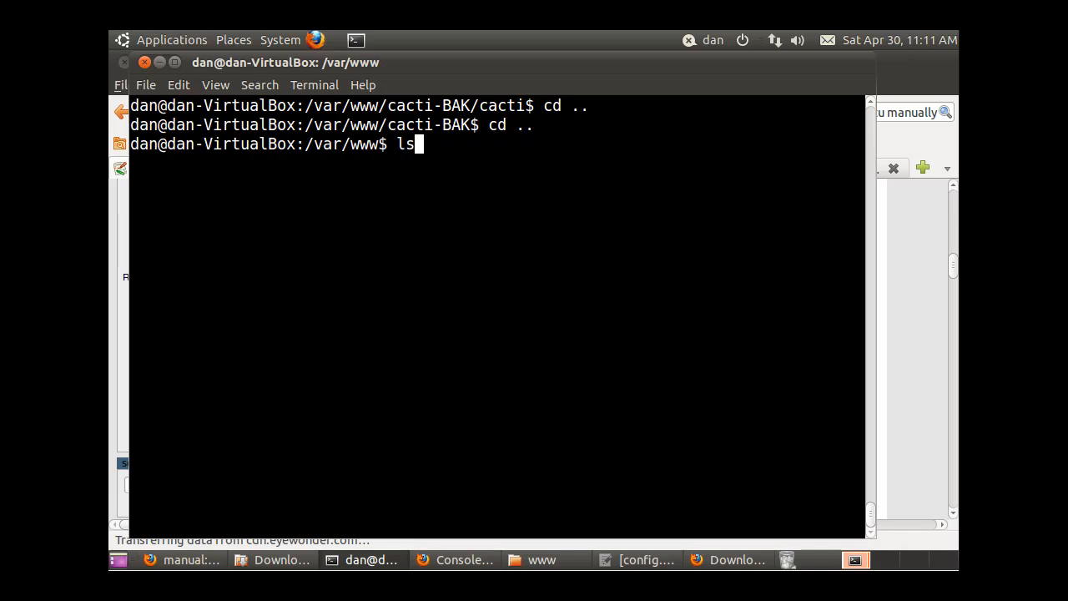
type("sudo cp cacti cacti2")
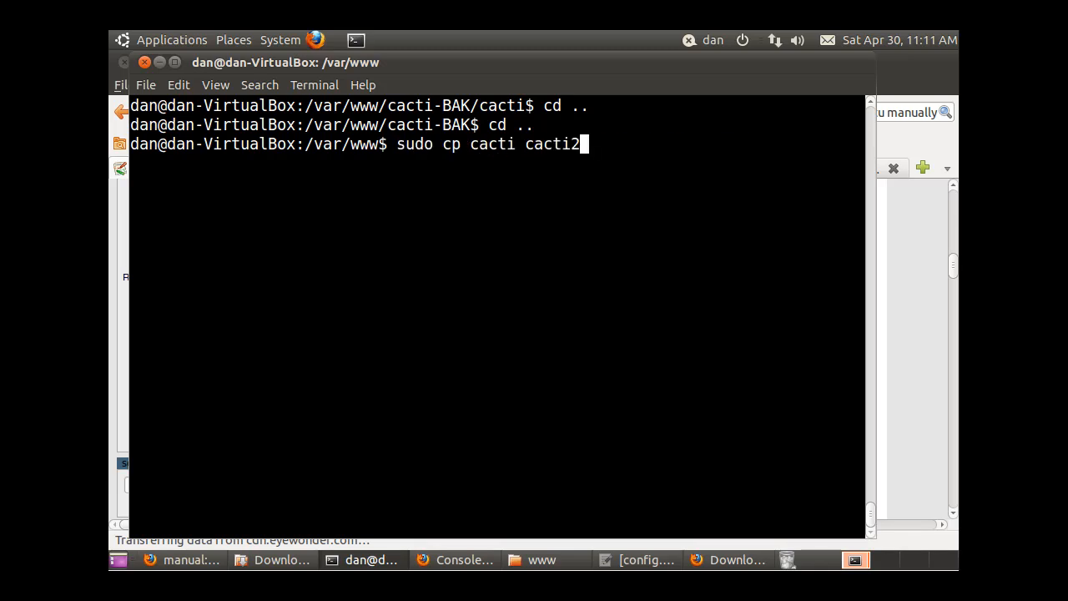
type("sudo mkdir cacti-BAK")
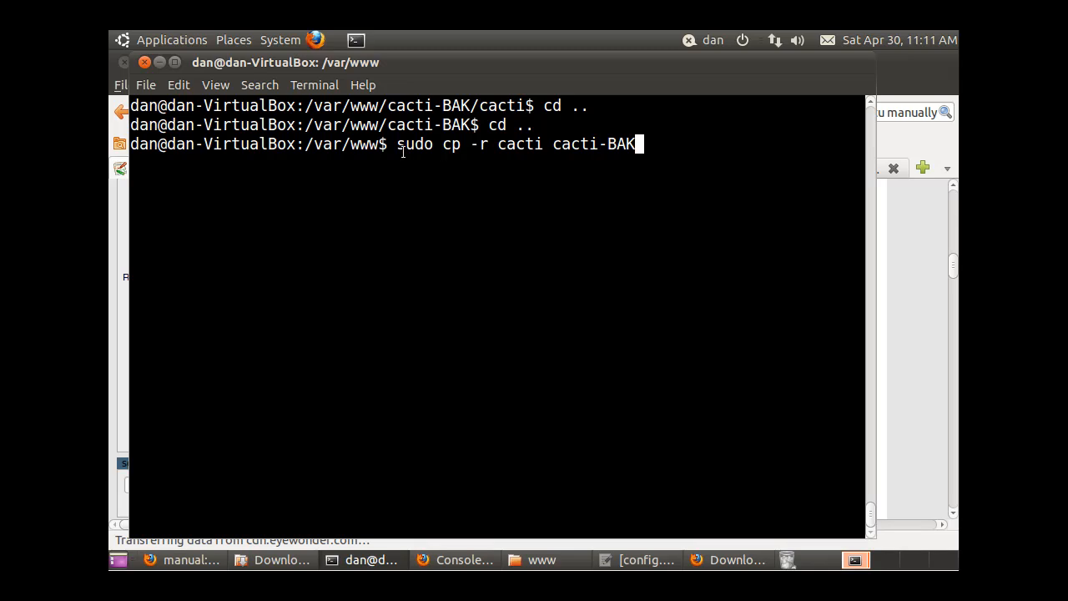
- Copy cacti recursively to cacti-BAK with sudo cp -r and confirm it in the listing
double_click(450, 144)
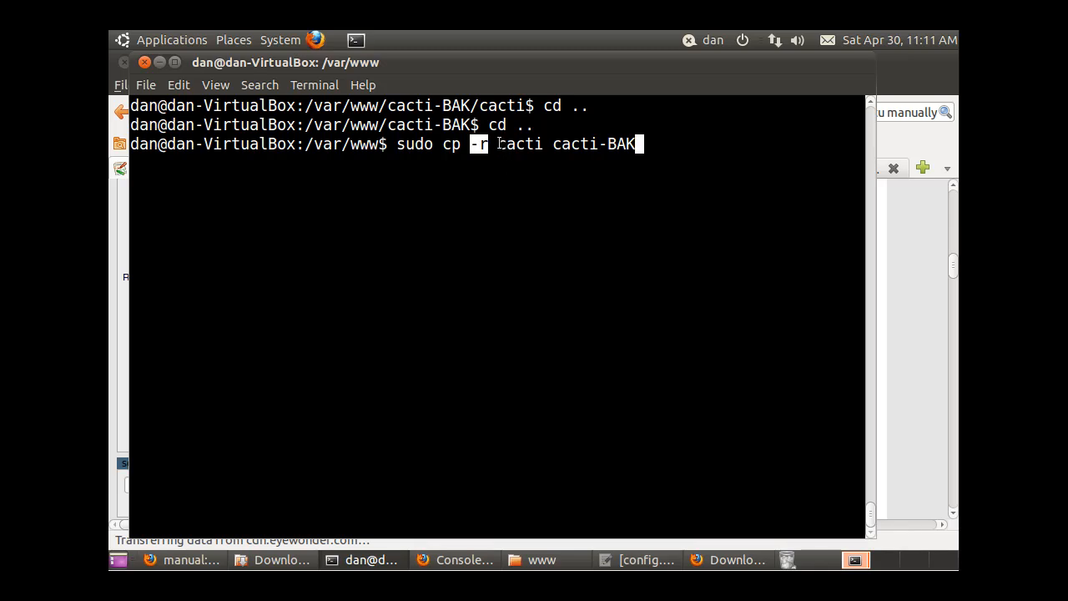
double_click(518, 143)
type("ls")
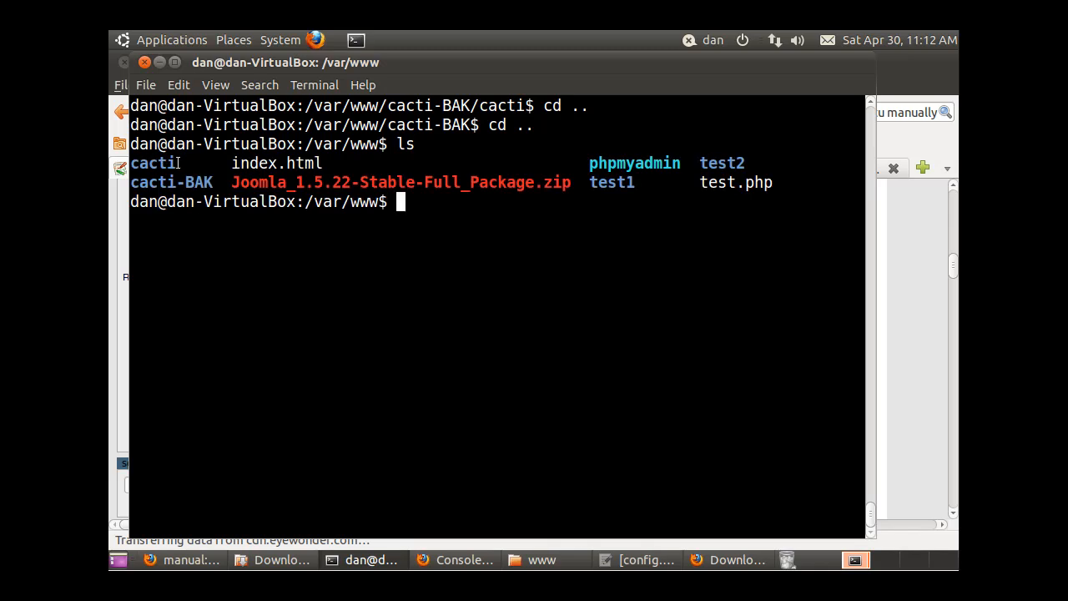
double_click(170, 182)
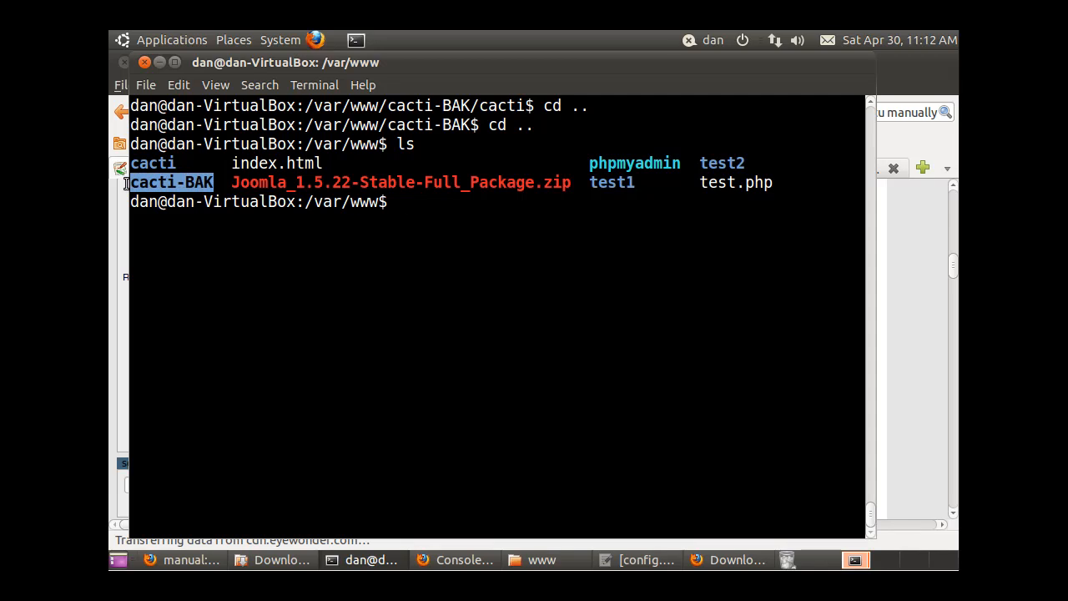
mouse_move(364, 261)
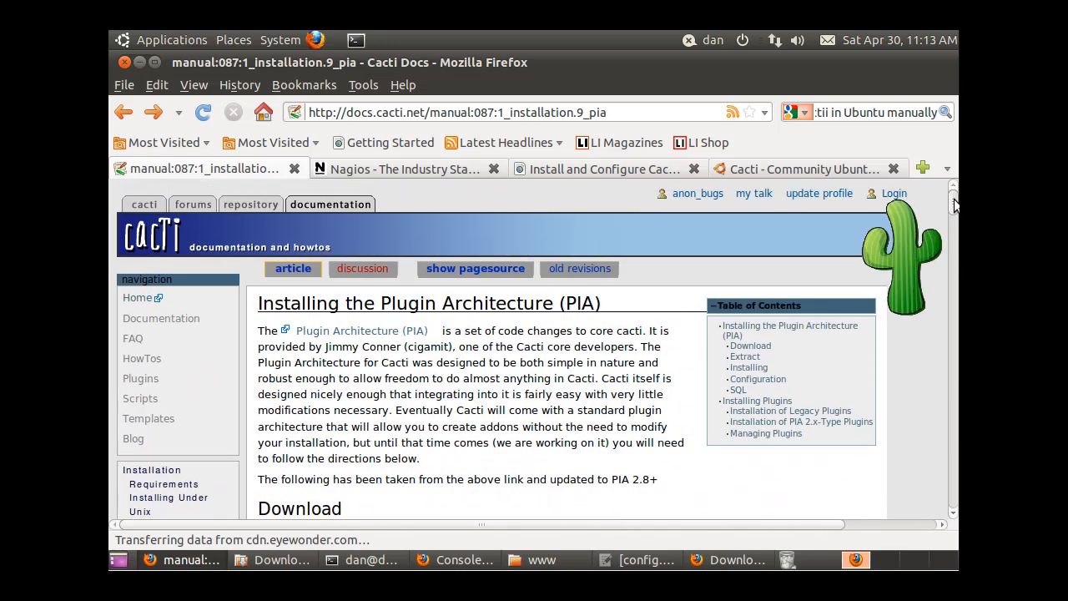
- Scroll the PIA installation page down to 'Using the Pre-Patched Files'
scroll("down", 3)
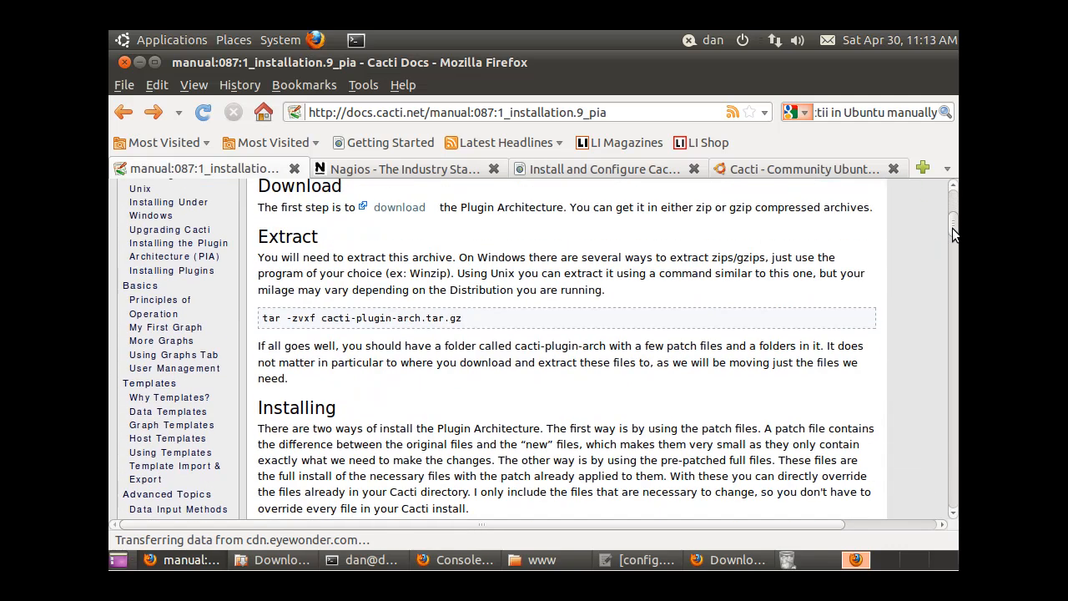
scroll("down", 3)
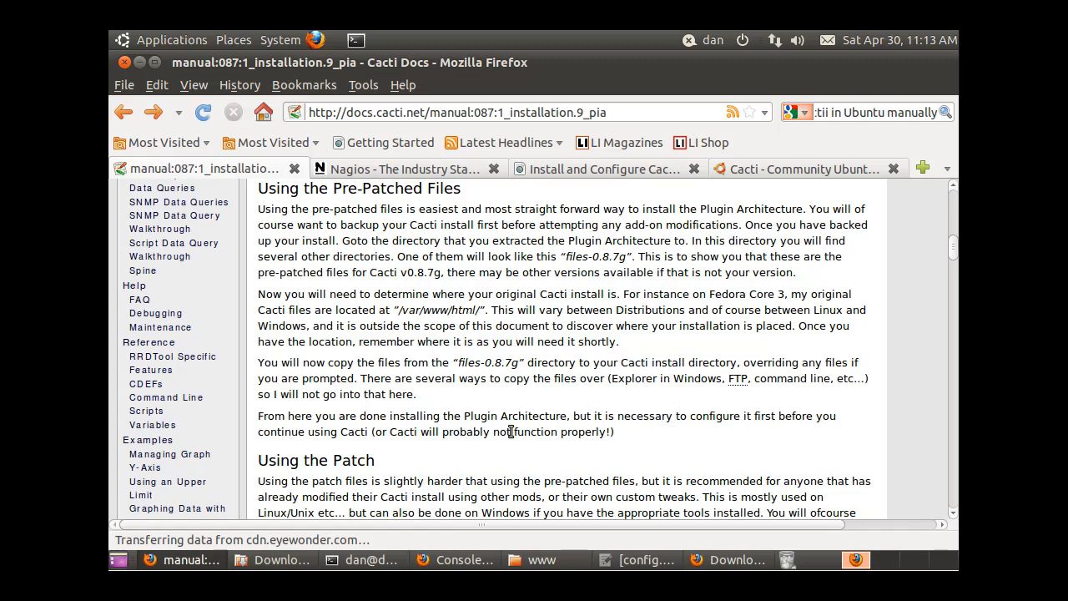
left_click(633, 559)
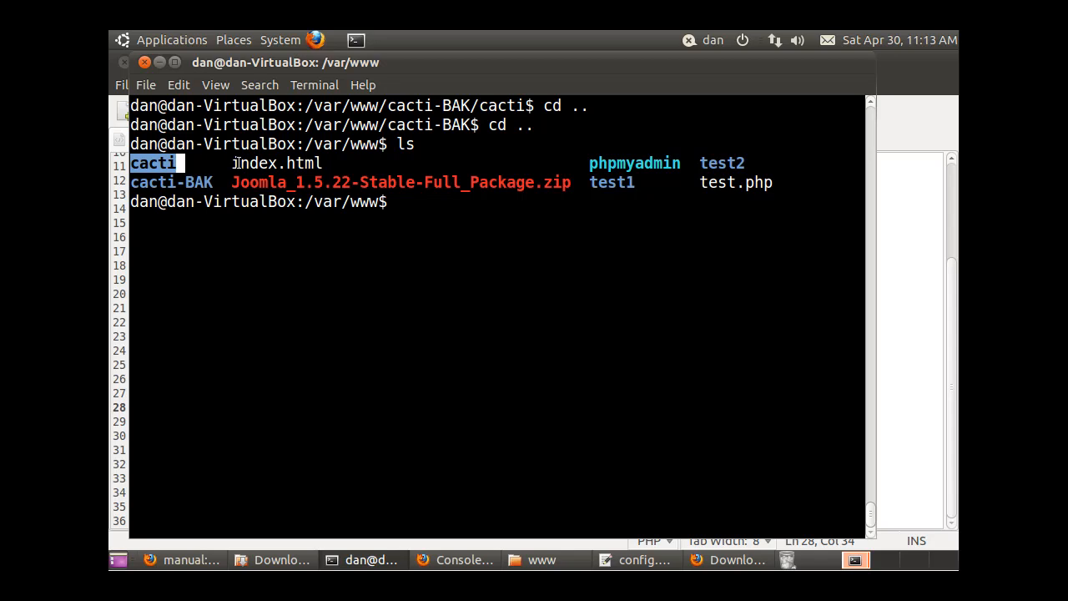
- Move to the home Downloads folder, list it and enter cacti-plugin-arch
type("cd ~")
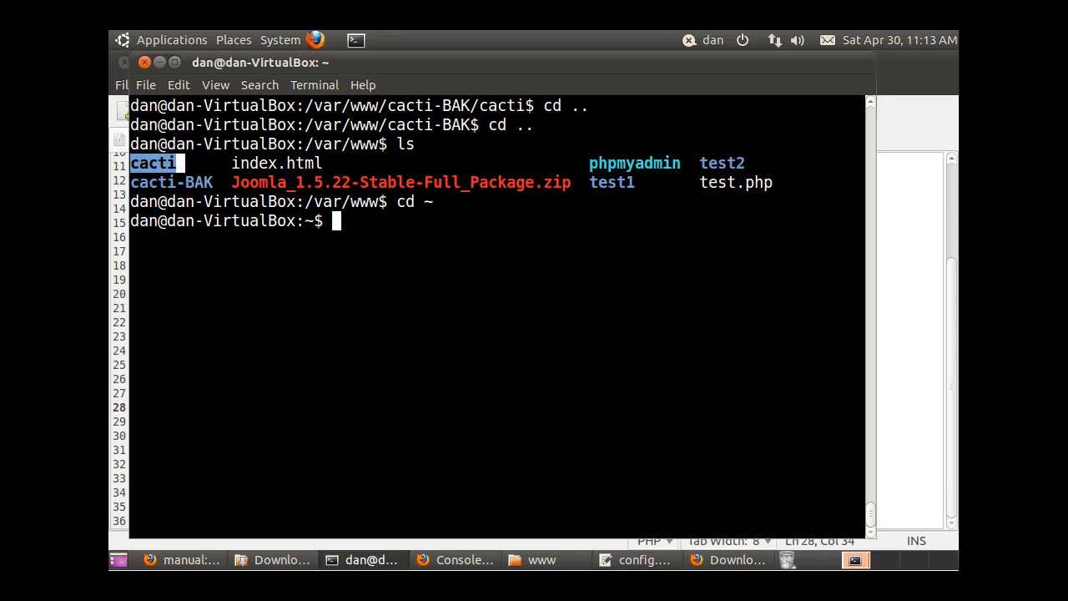
type("cd Downloads/")
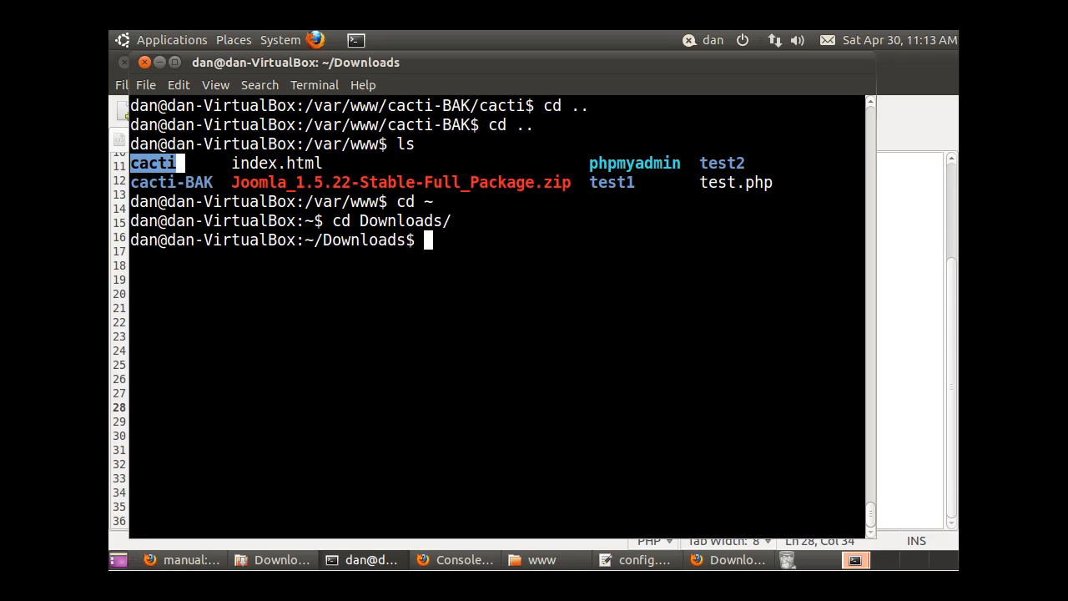
type("ls")
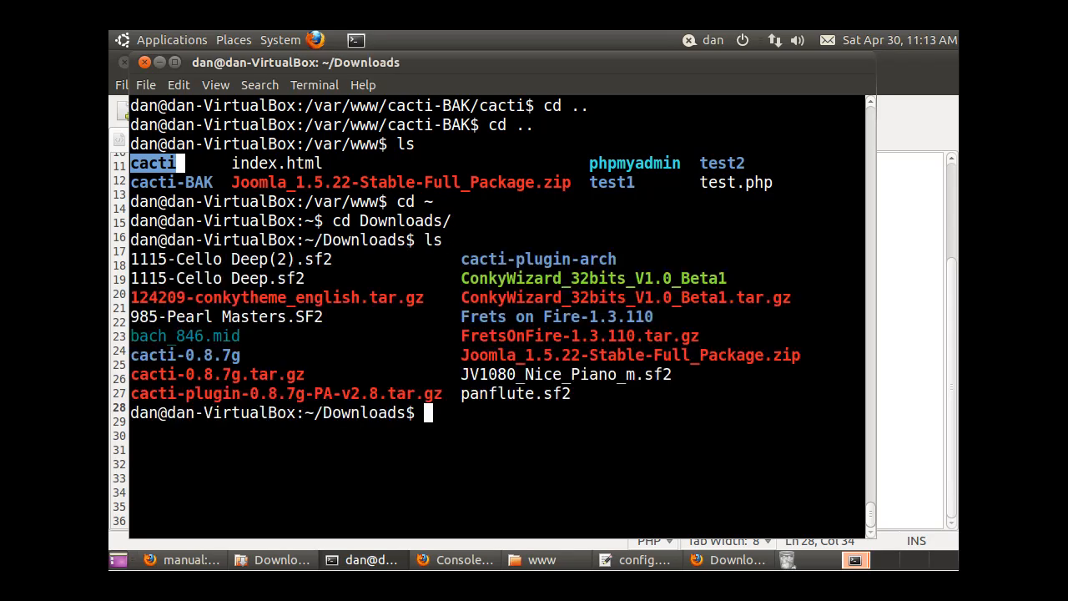
type("cd")
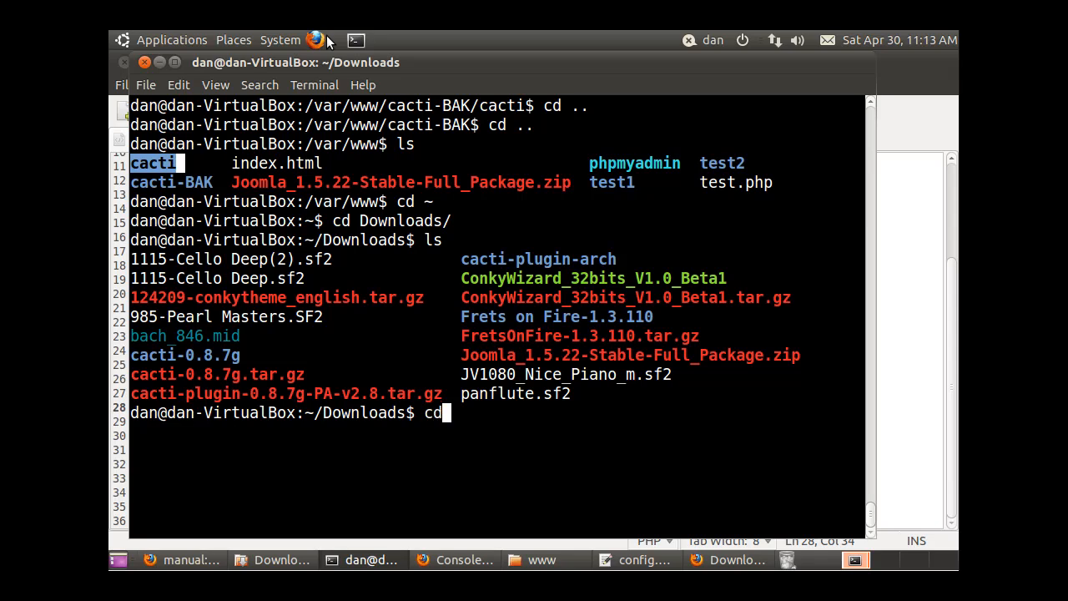
type("cact")
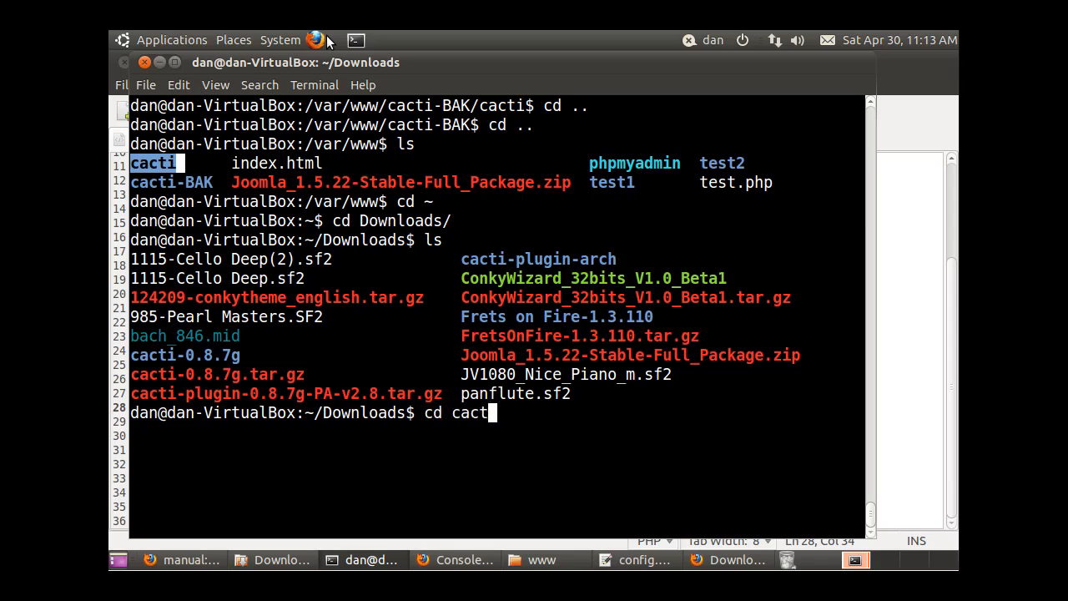
type("i-")
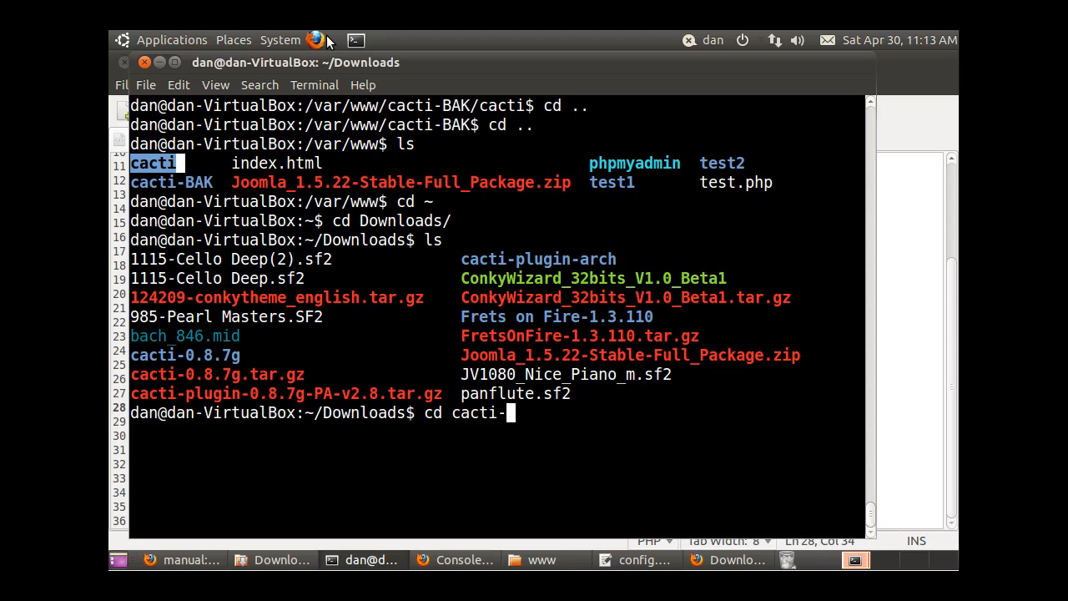
type("plugin-arch/")
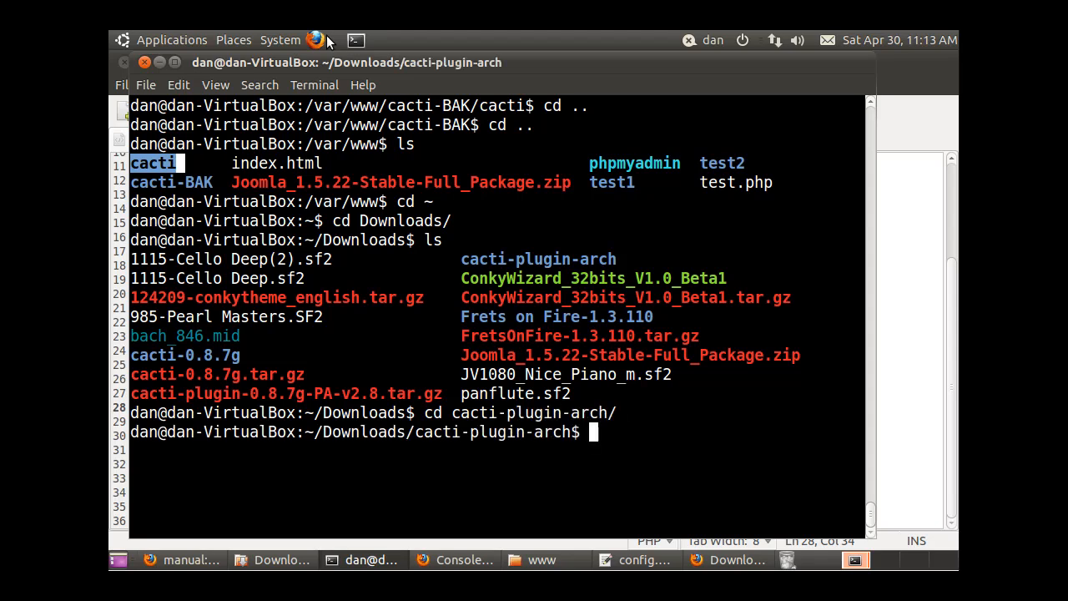
- List the package, enter files-0.8.7g and clear the screen
type("ls")
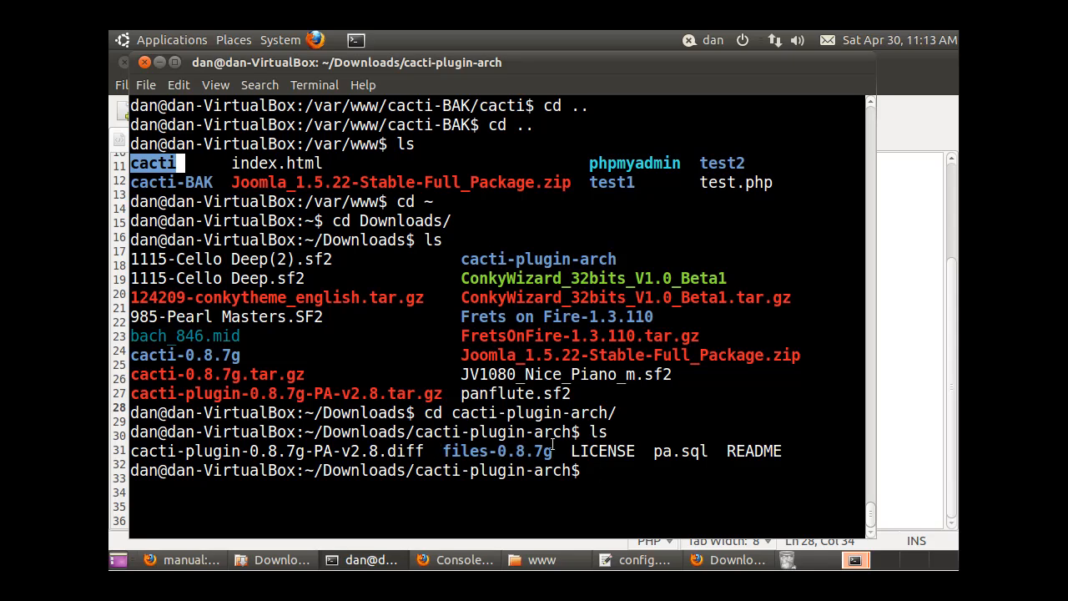
type("cd")
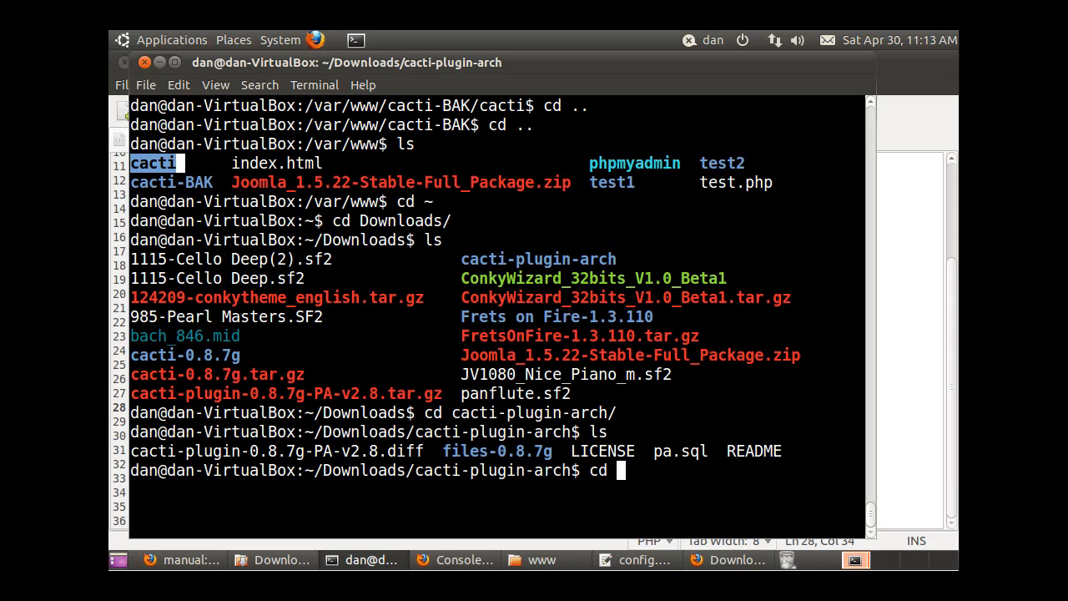
type("files-0.8.7g/")
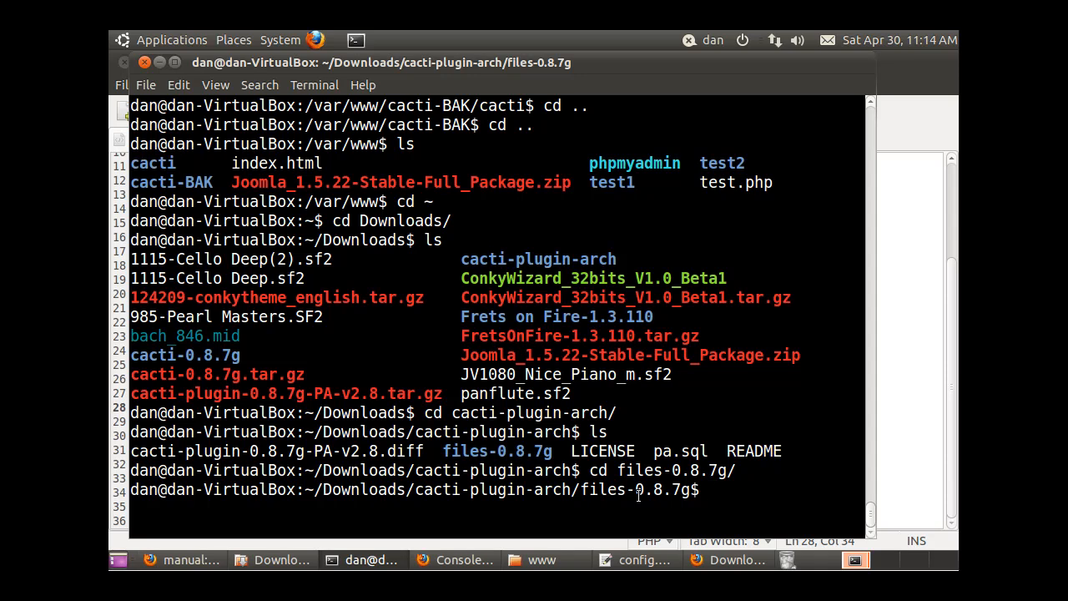
type("c")
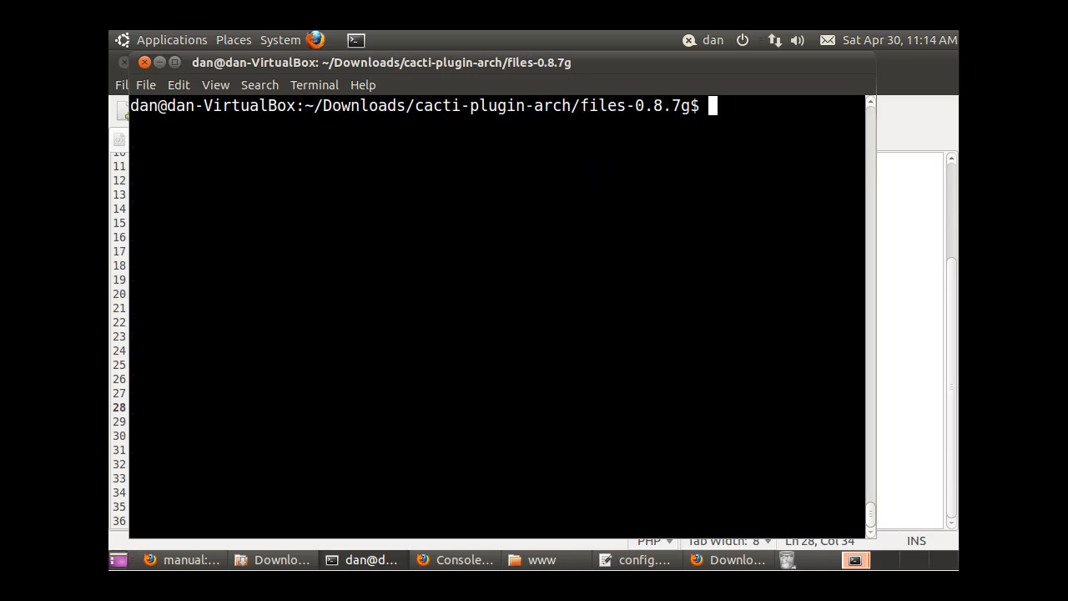
- Run cp -r ./* /var/www/cacti/ as a normal user, getting Permission denied errors
type("ls")
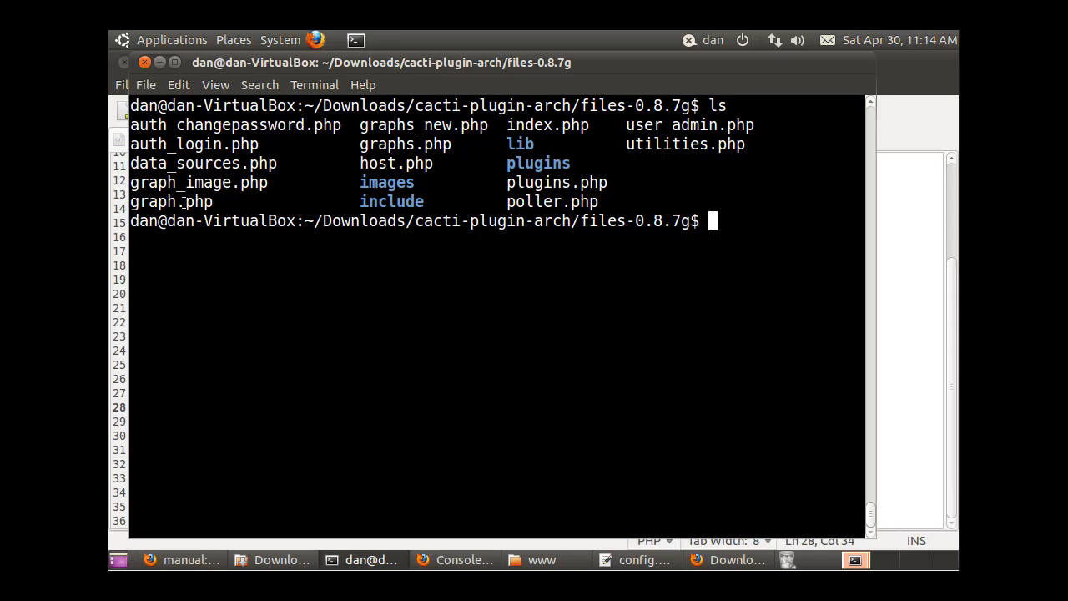
mouse_move(666, 294)
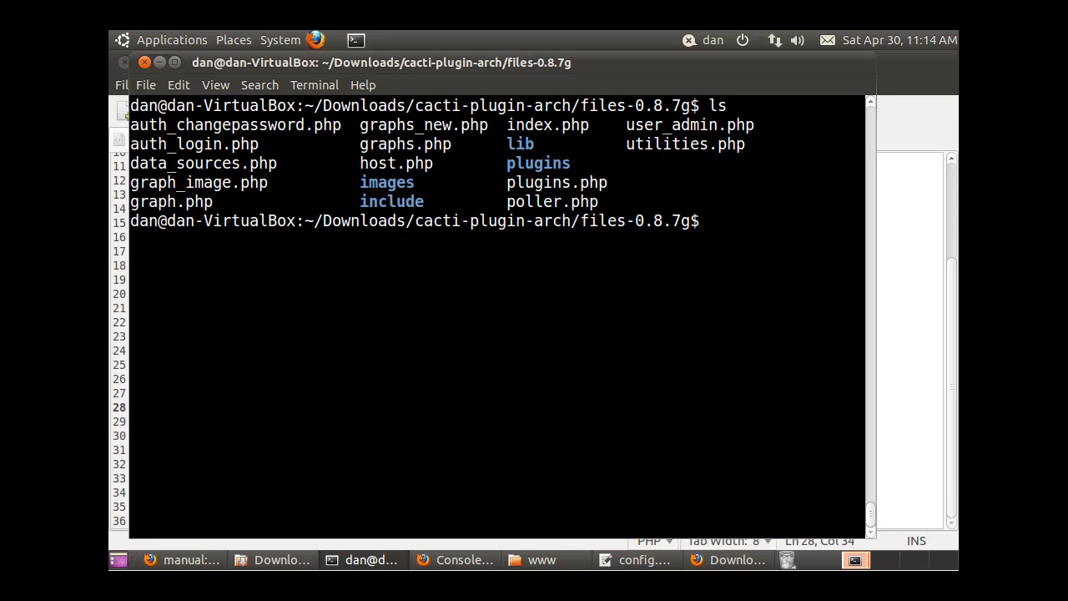
type("cp")
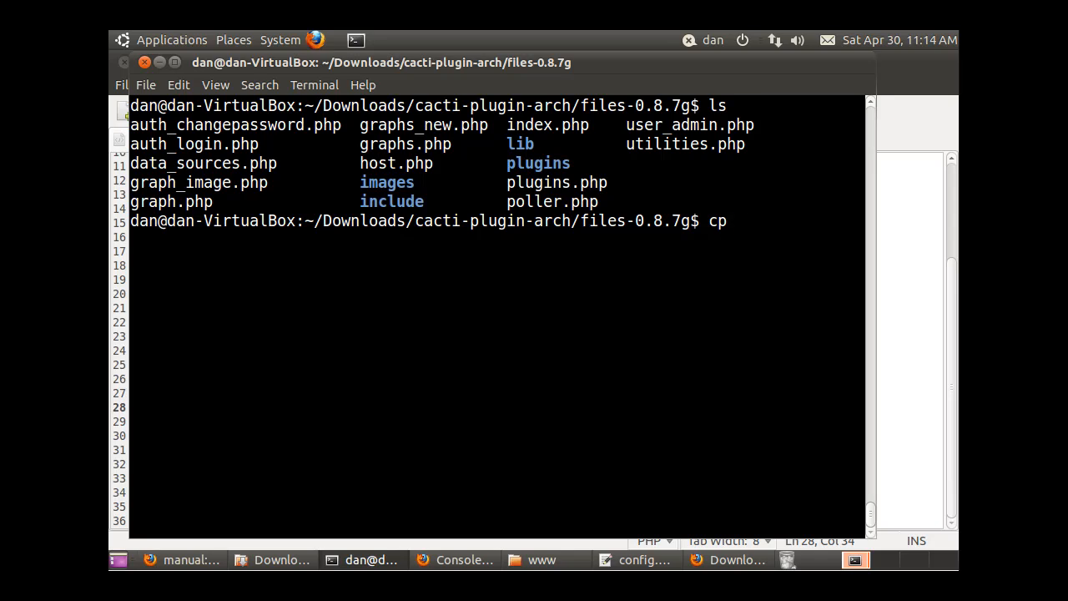
type("-r")
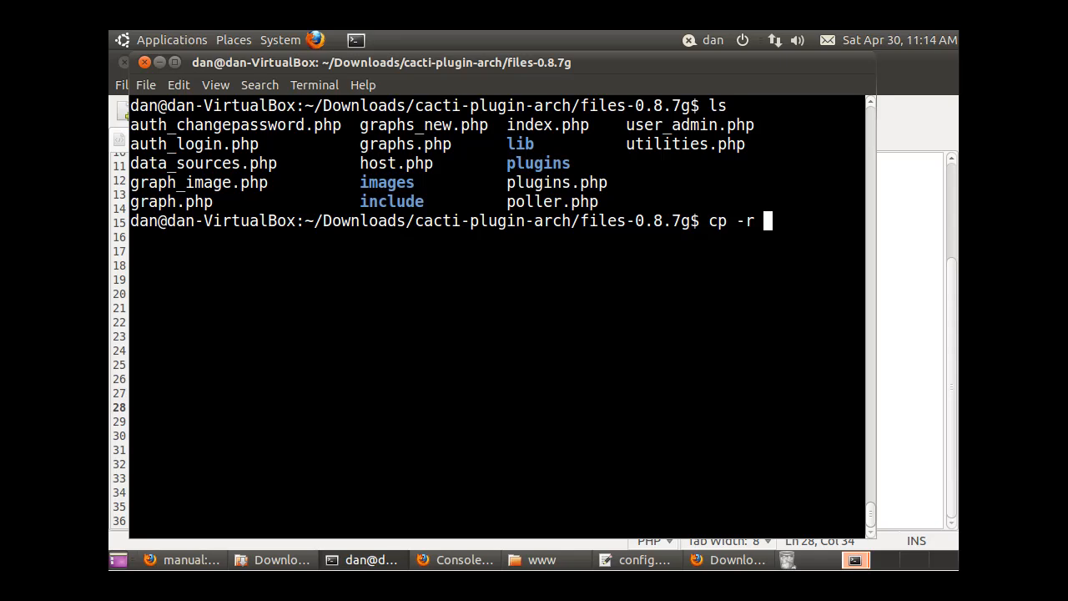
type("./")
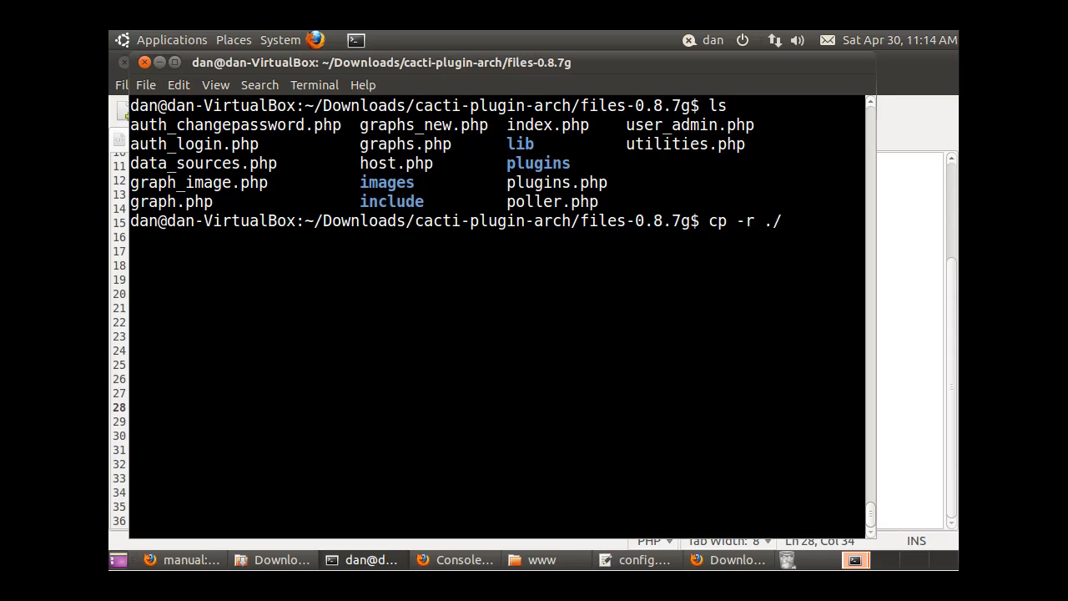
type("*")
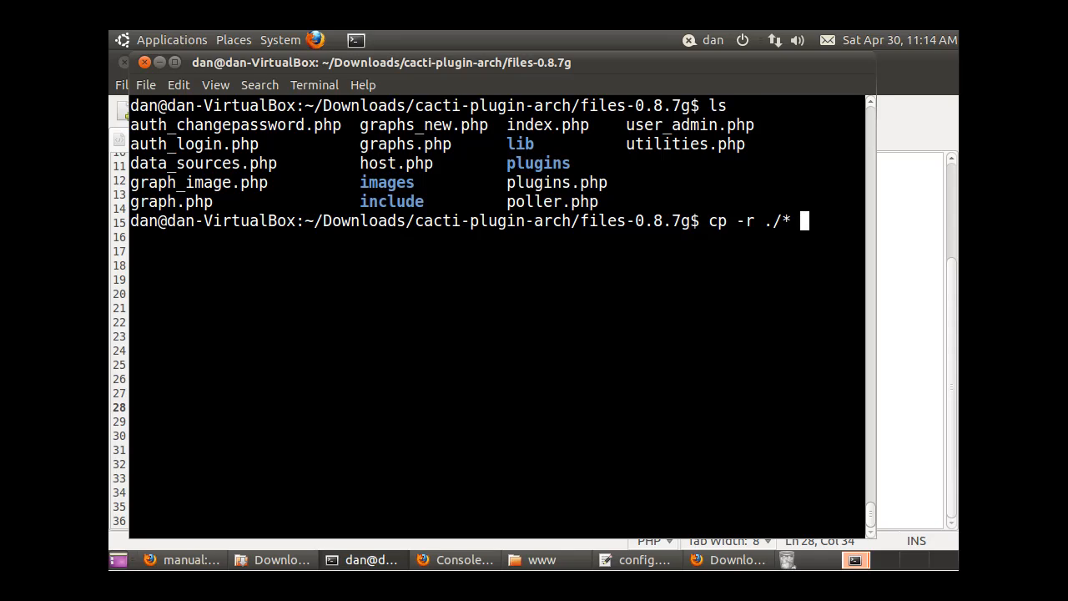
type("/var")
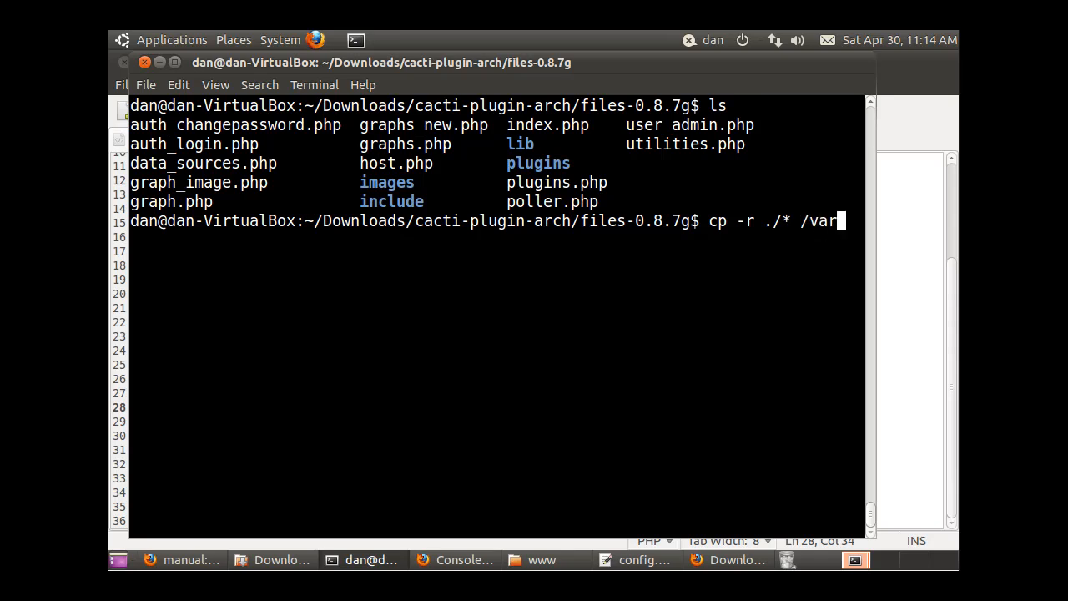
type("/")
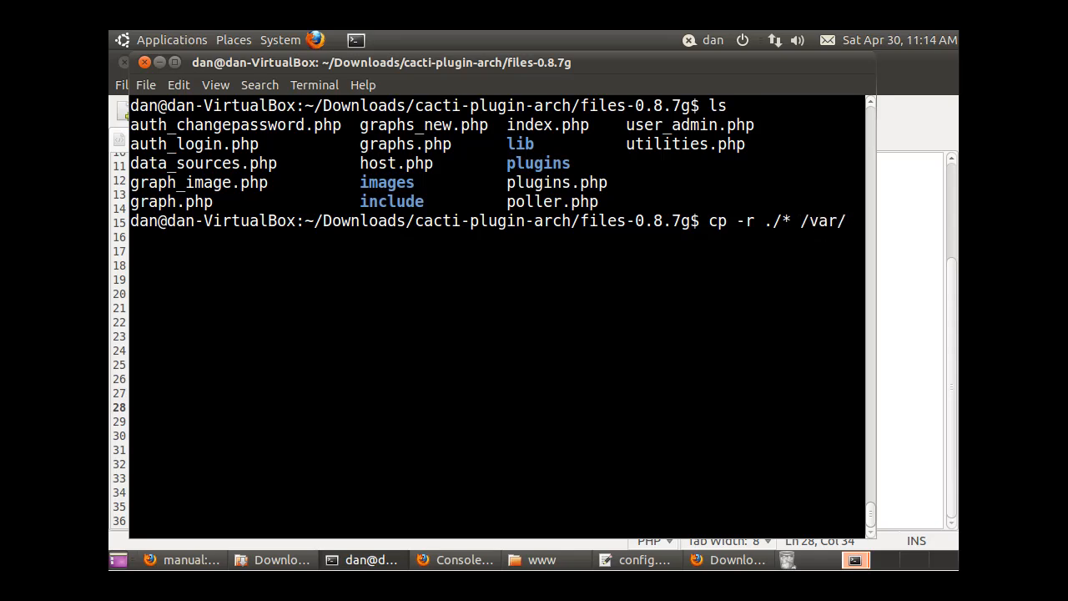
type("www")
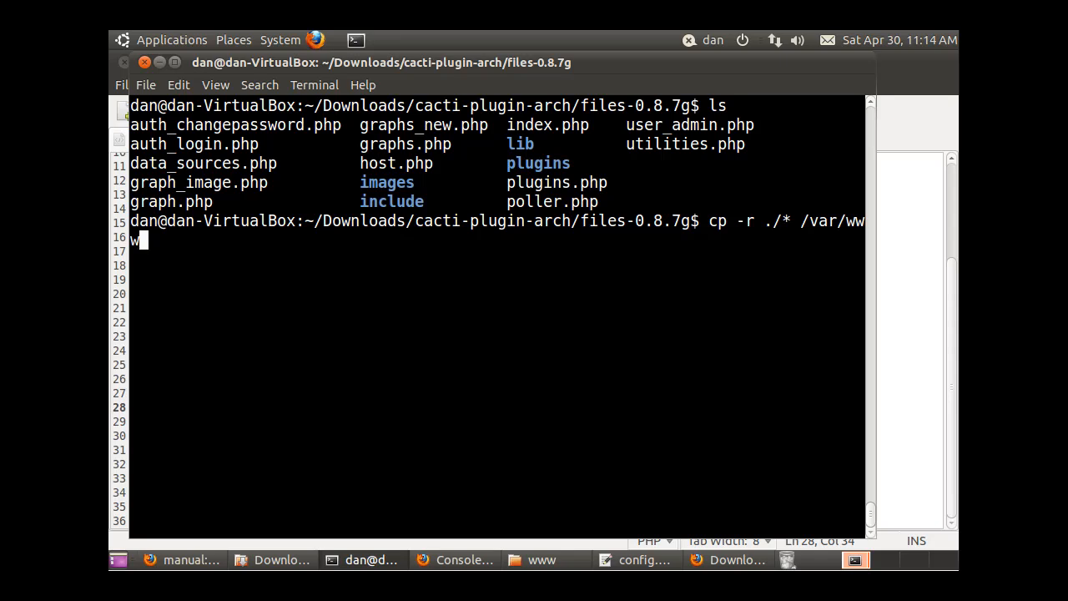
type("/")
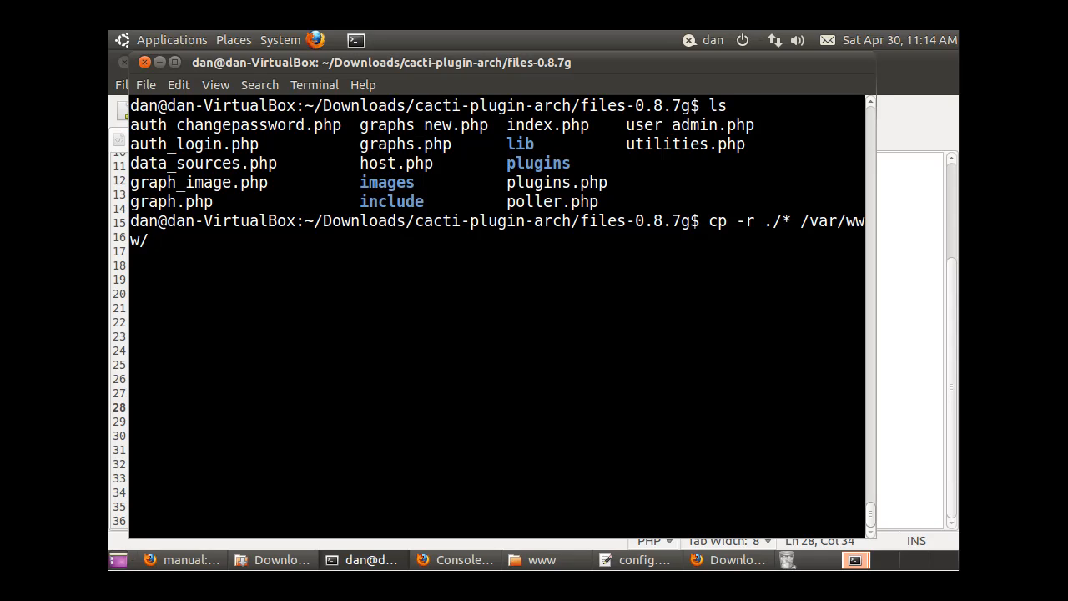
type("cacti")
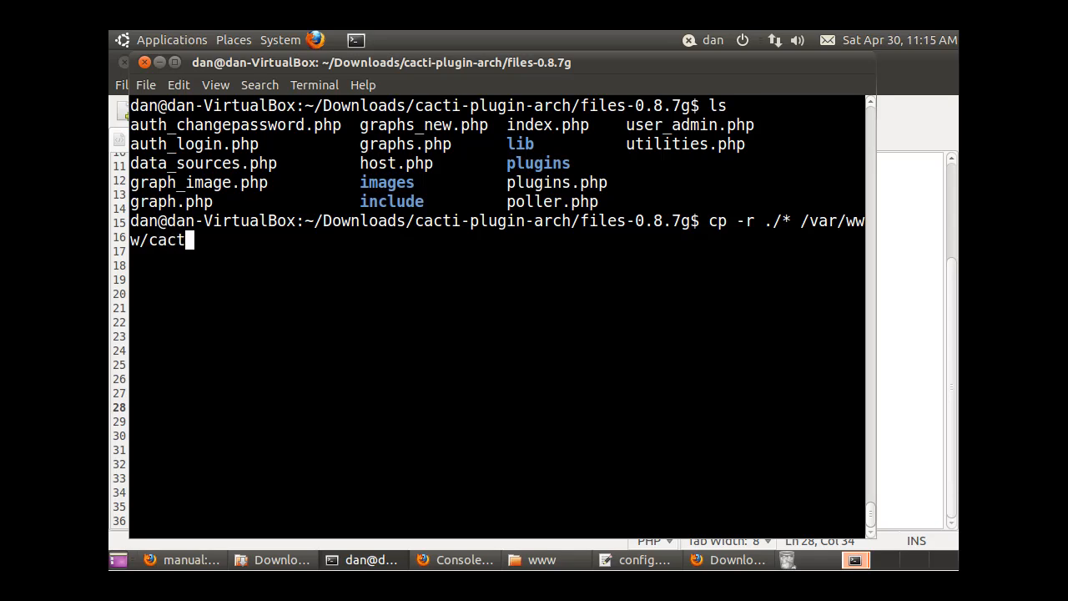
type("i/")
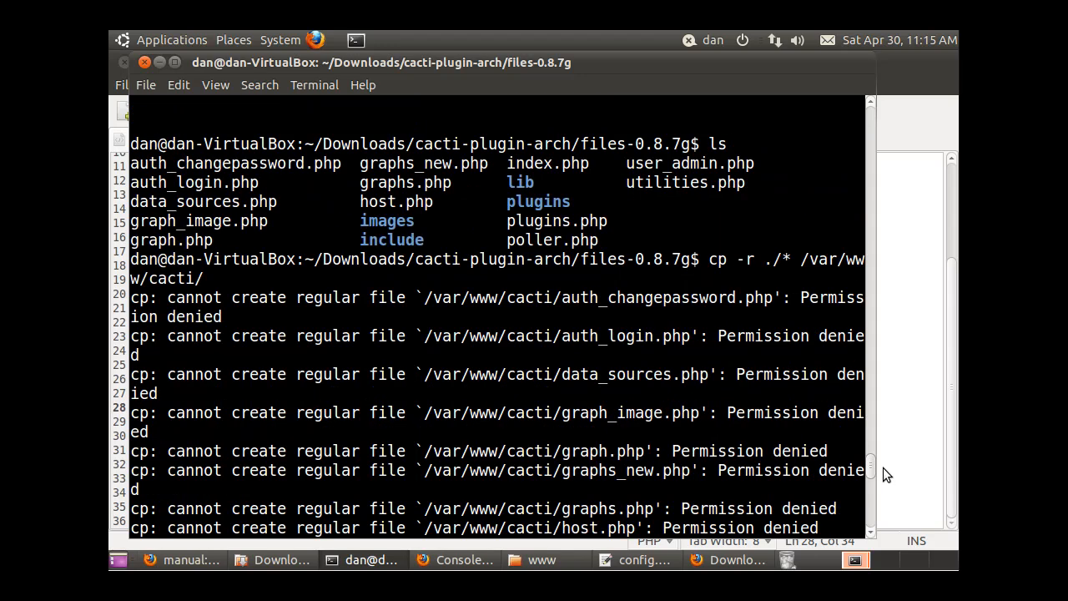
- Scroll past the error output and clear the Terminal
scroll("down", 3)
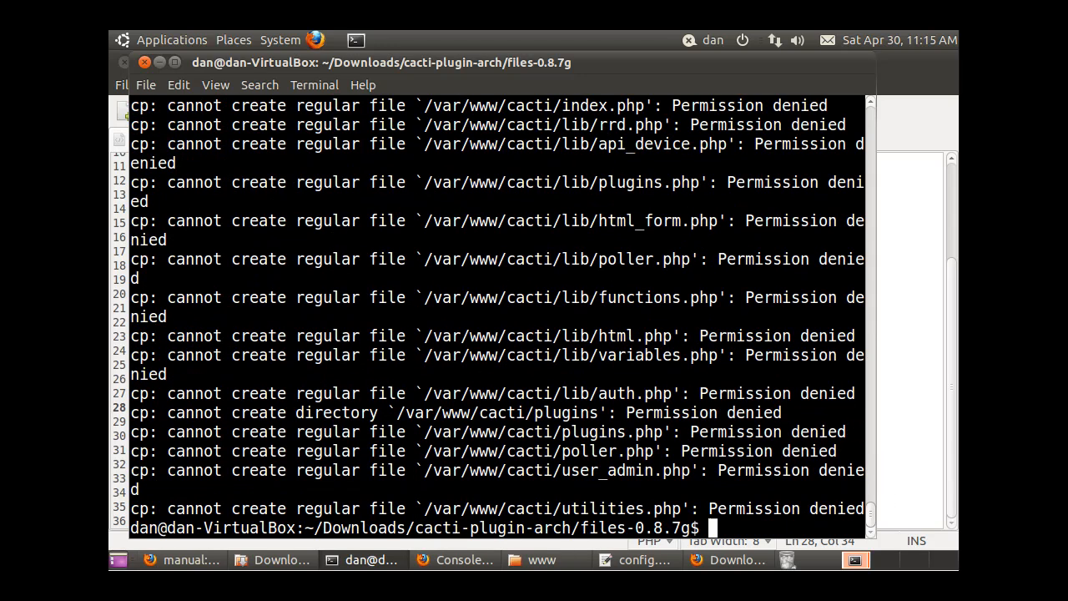
type("c")
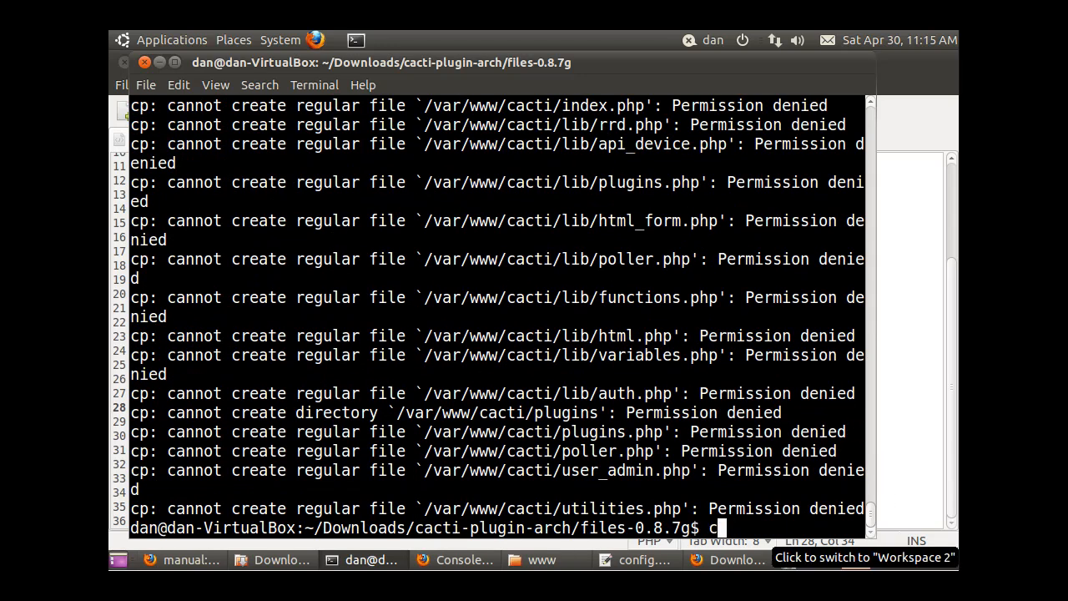
type("lear")
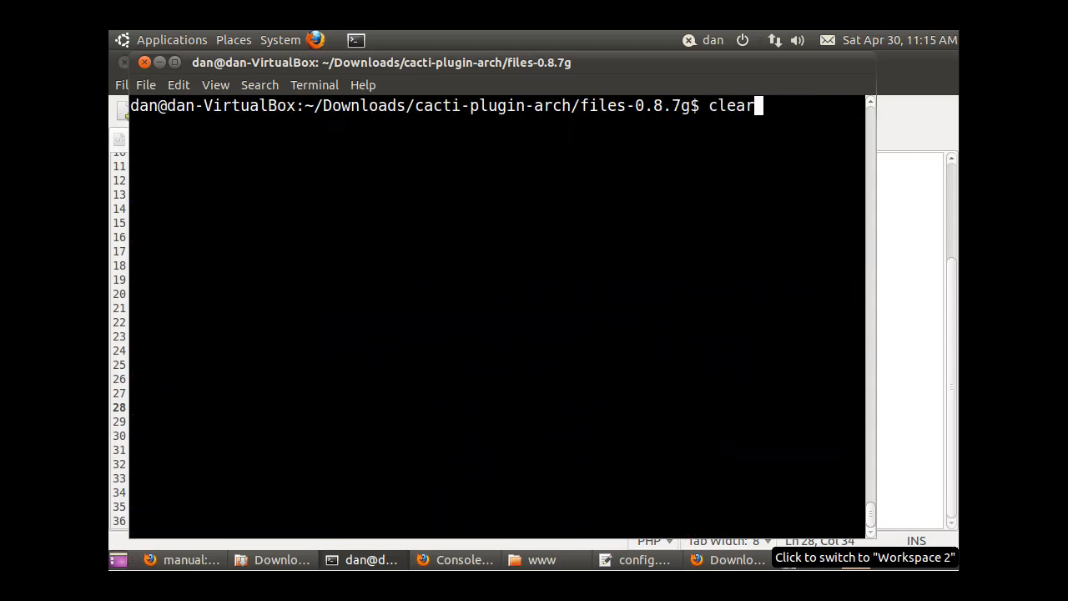
- Rerun cp -r ./* /var/www/cacti/ with sudo, then switch to the Cacti console
type("cp -r ./* /var/www/cacti/")
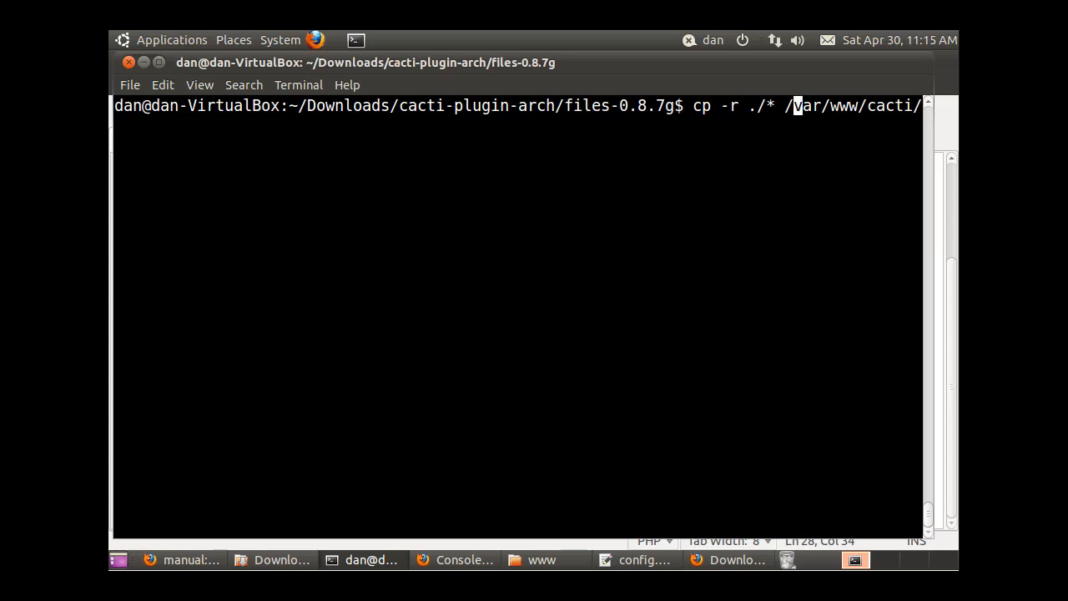
type("sudo")
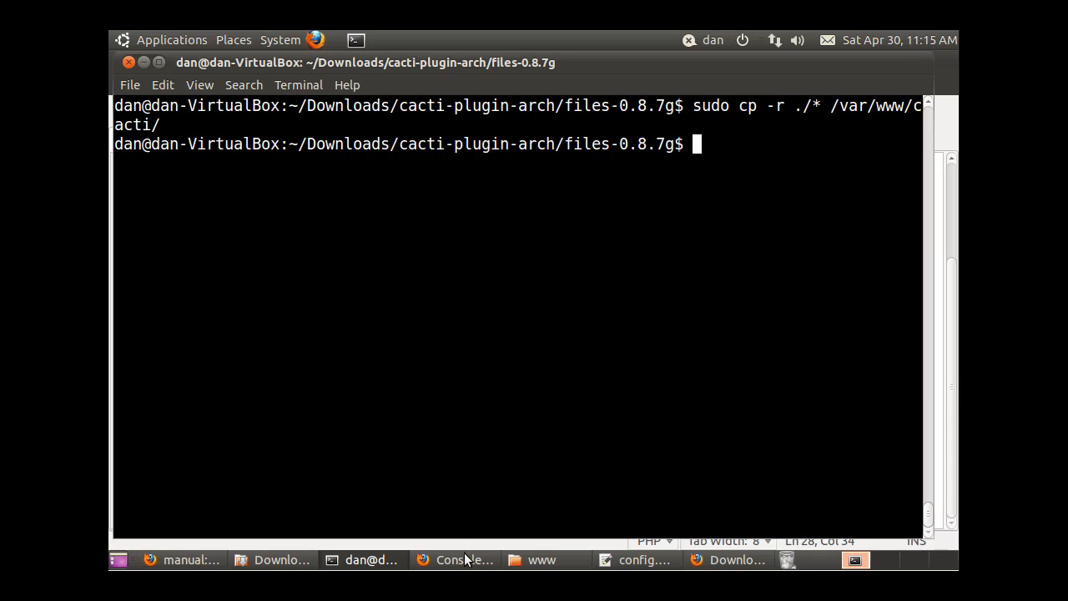
left_click(454, 559)
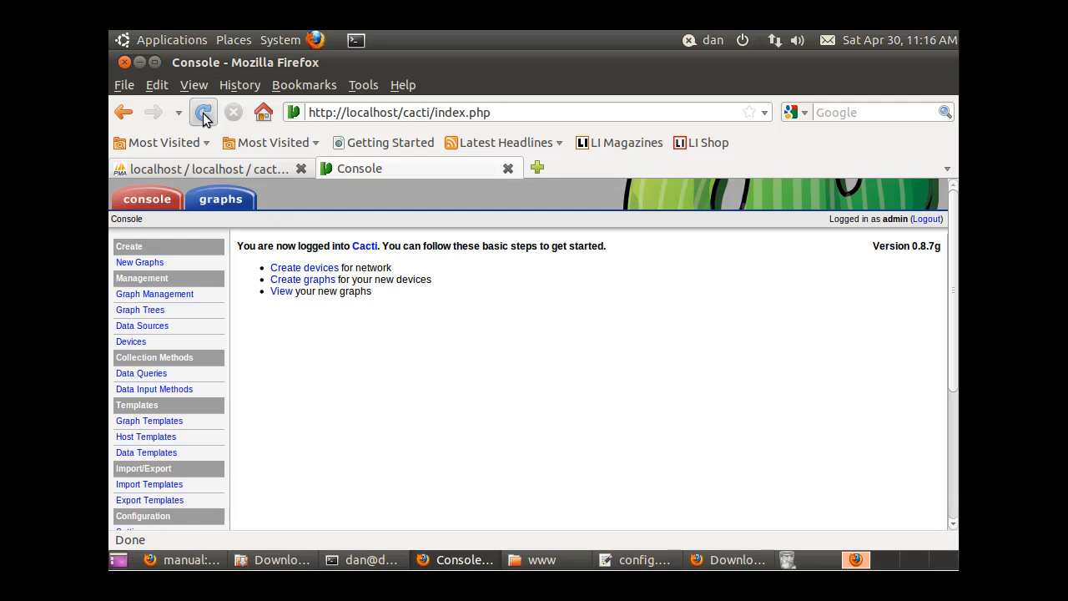
left_click(203, 112)
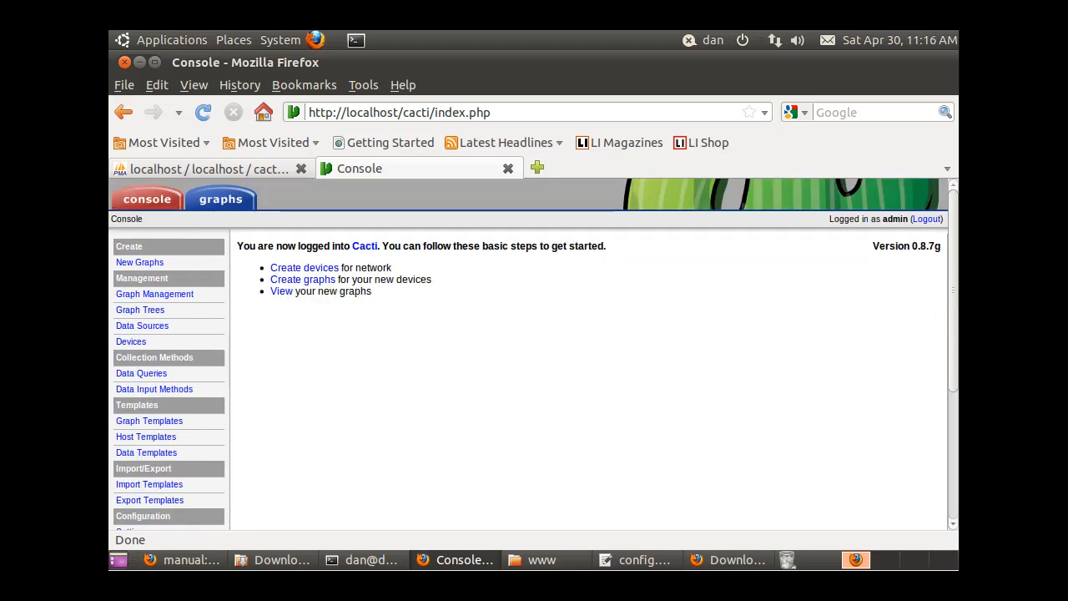
scroll("down", 3)
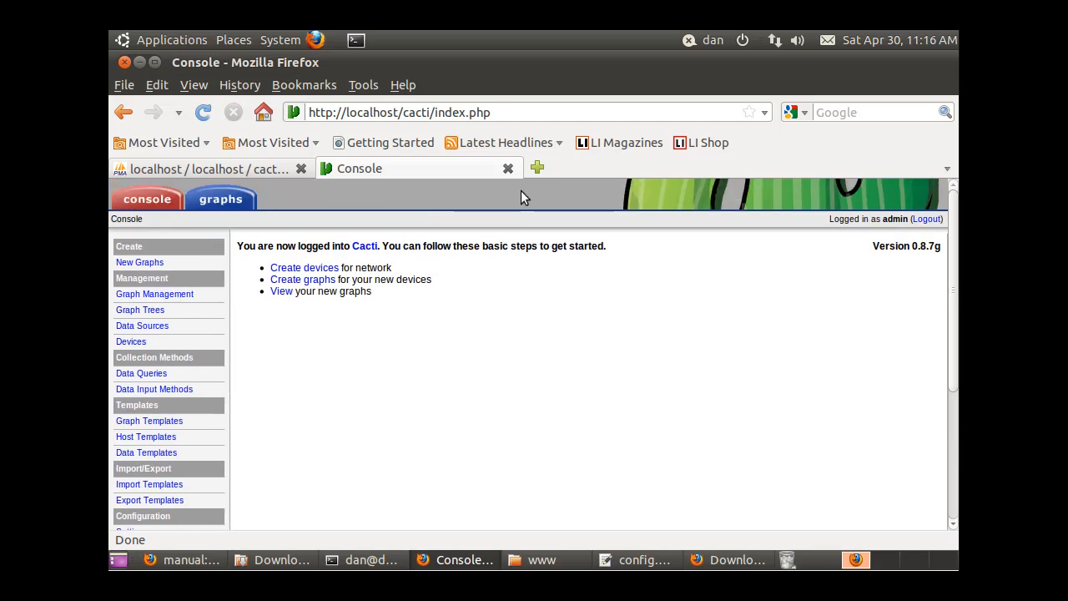
left_click(203, 112)
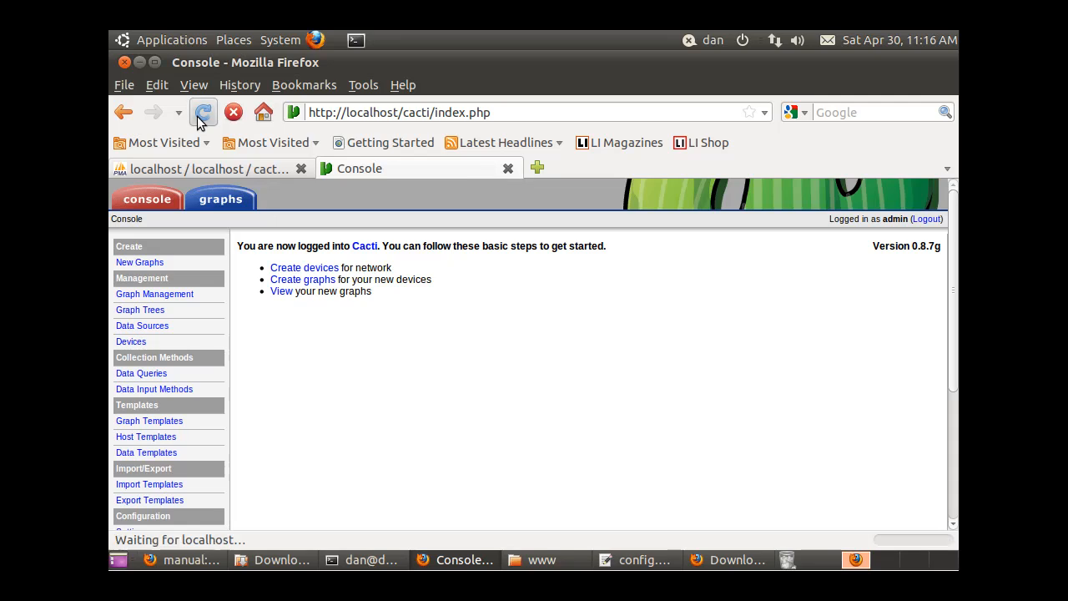
left_click(203, 112)
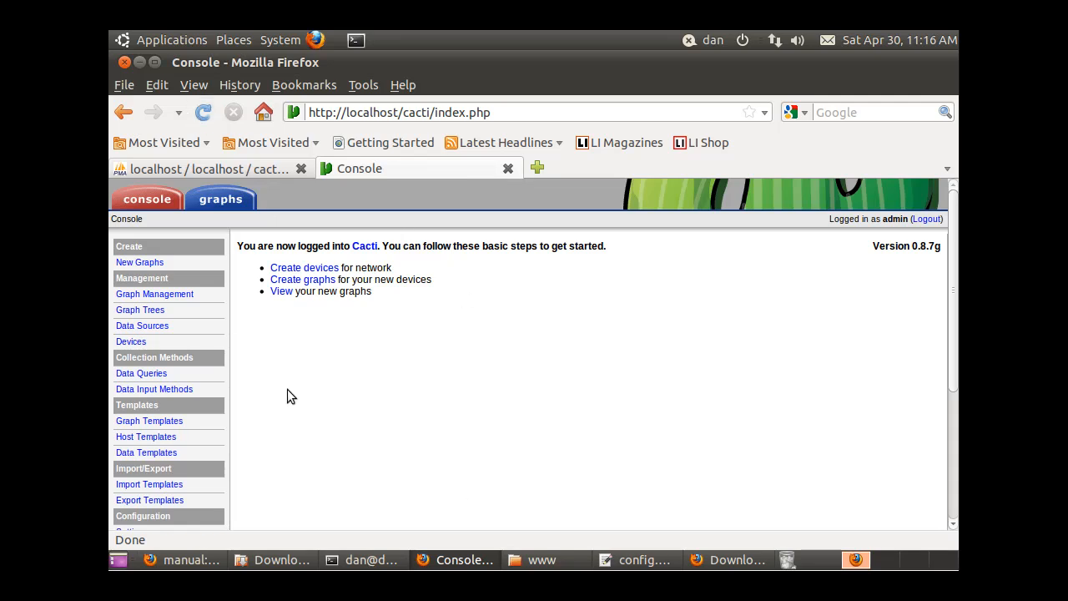
mouse_move(329, 451)
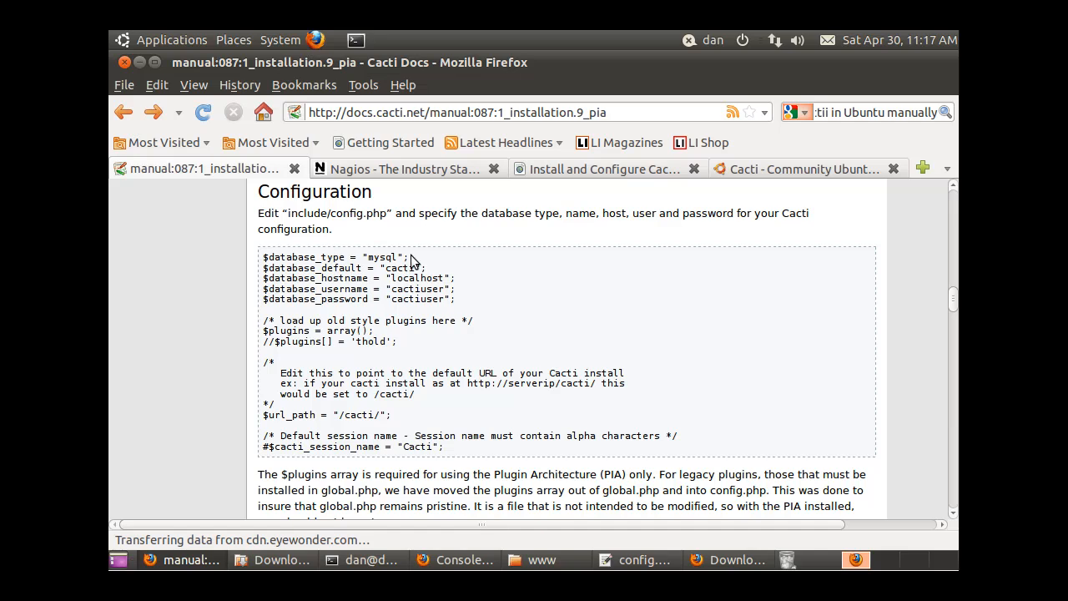
mouse_move(470, 312)
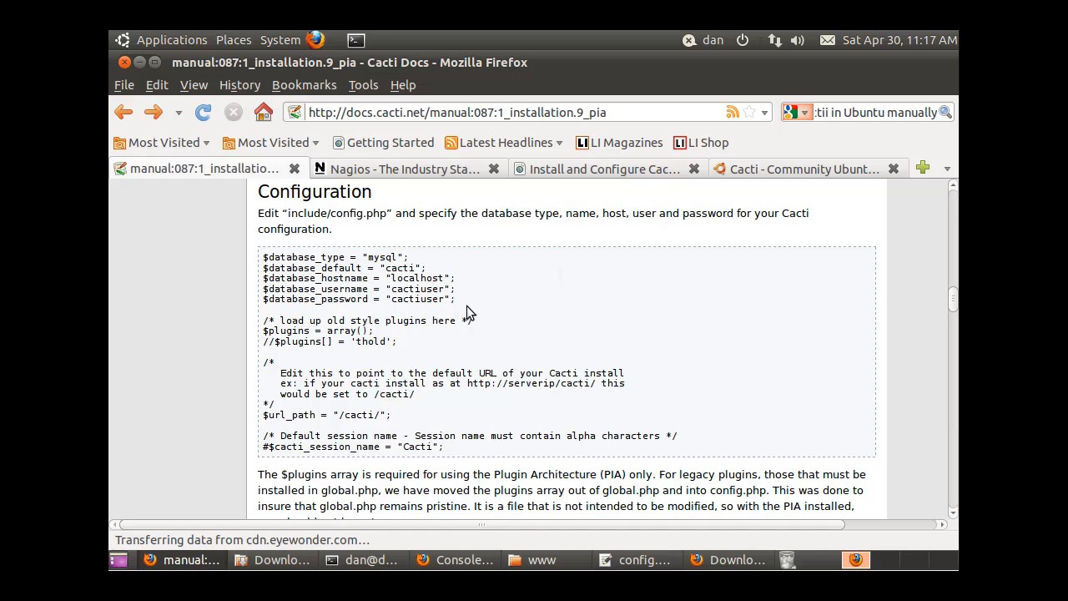
mouse_move(427, 218)
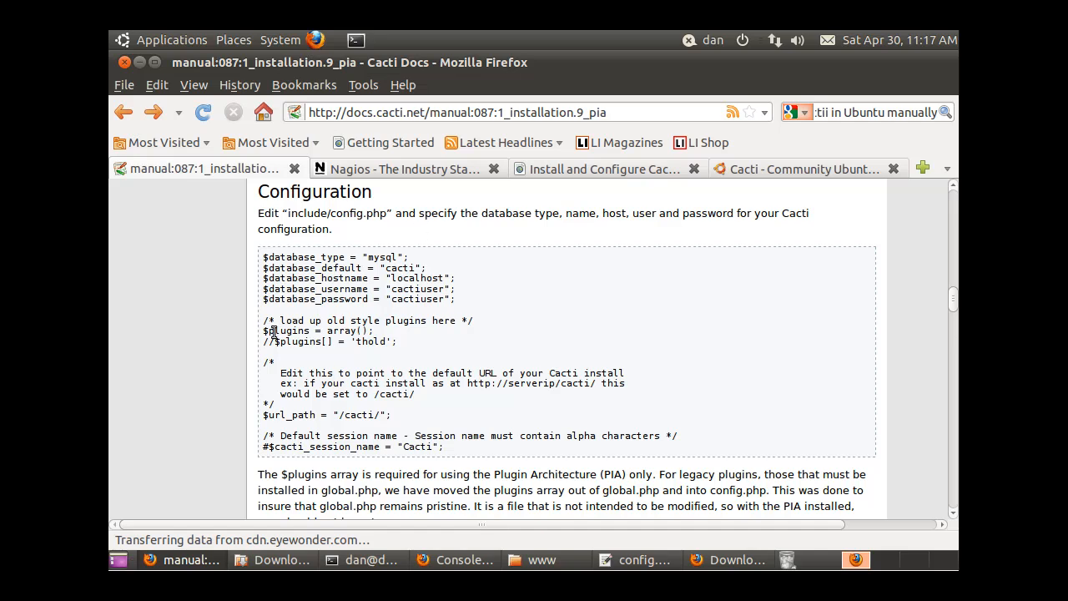
mouse_move(424, 430)
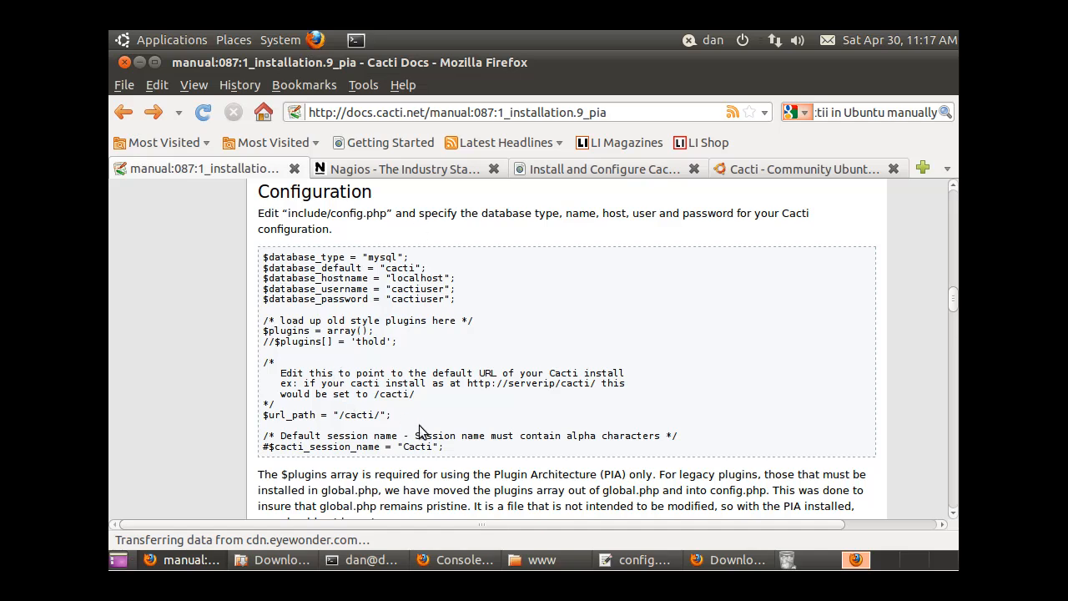
mouse_move(265, 321)
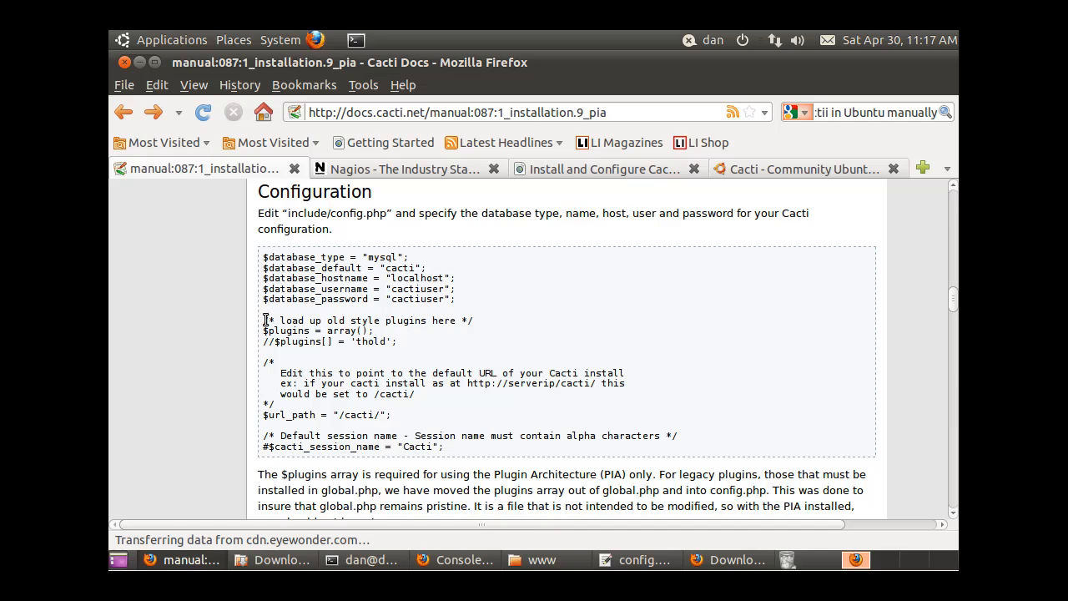
- Select and copy the plugins array and $url_path lines from the docs example
left_click_drag(264, 320, 381, 394)
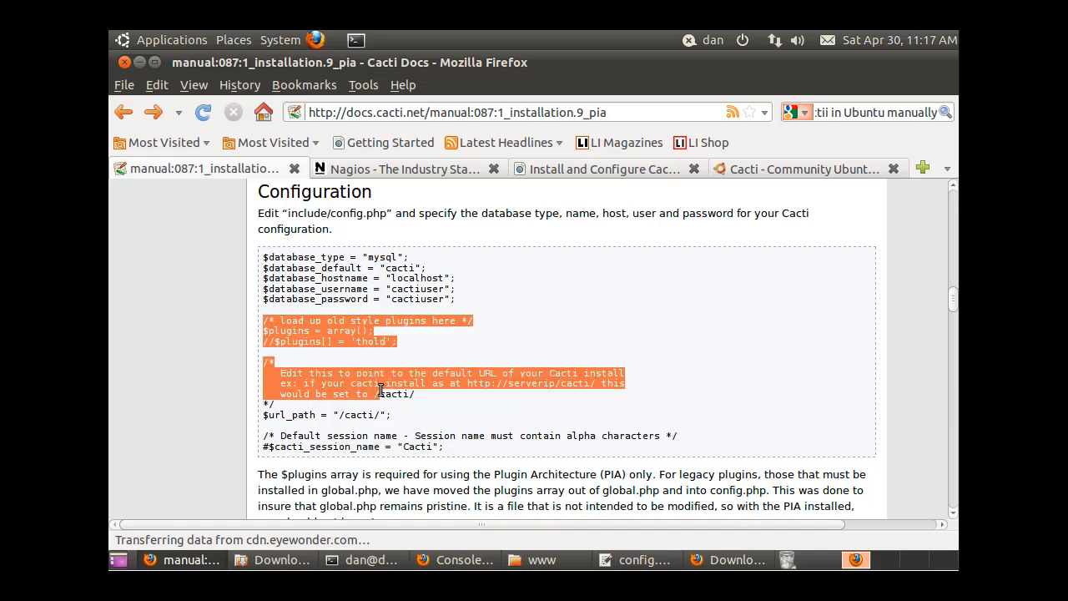
left_click_drag(380, 394, 399, 419)
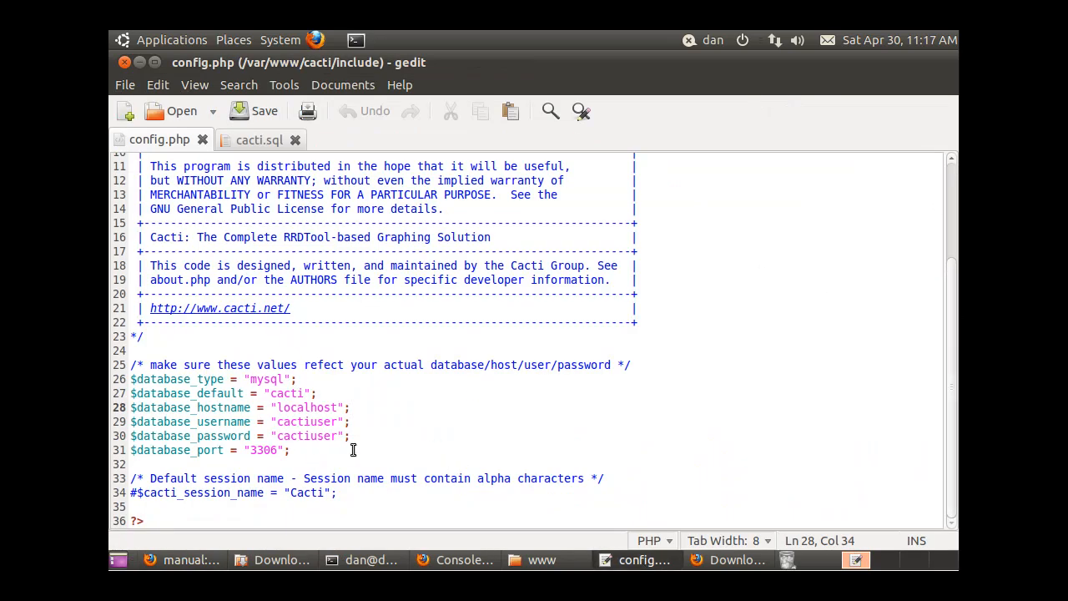
- Paste the plugins array and url_path "/cacti/" after $database_port and save config.php
left_click(130, 464)
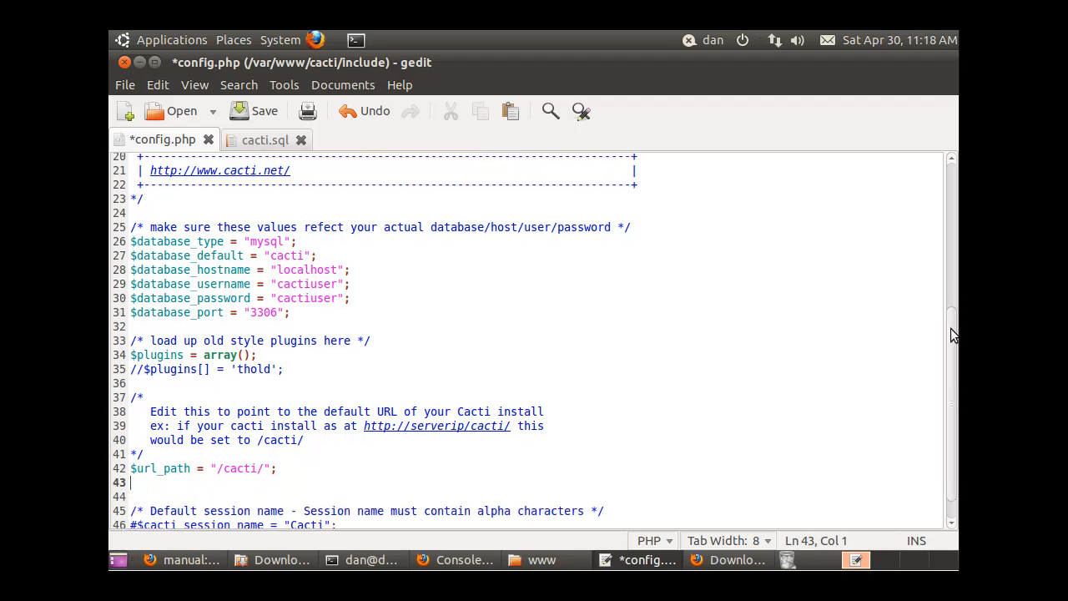
scroll("down", 3)
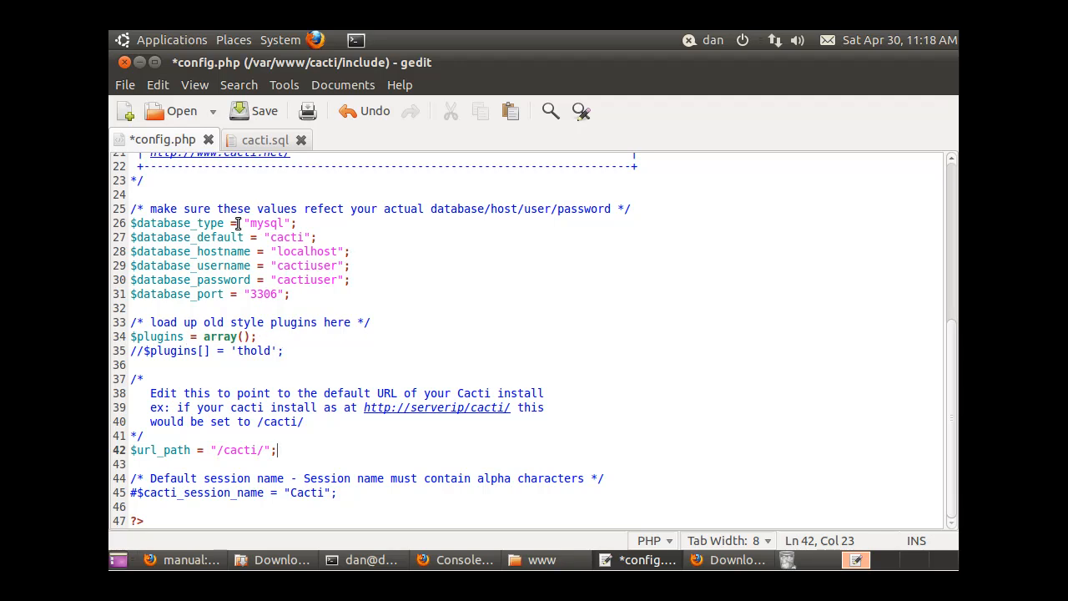
left_click(123, 83)
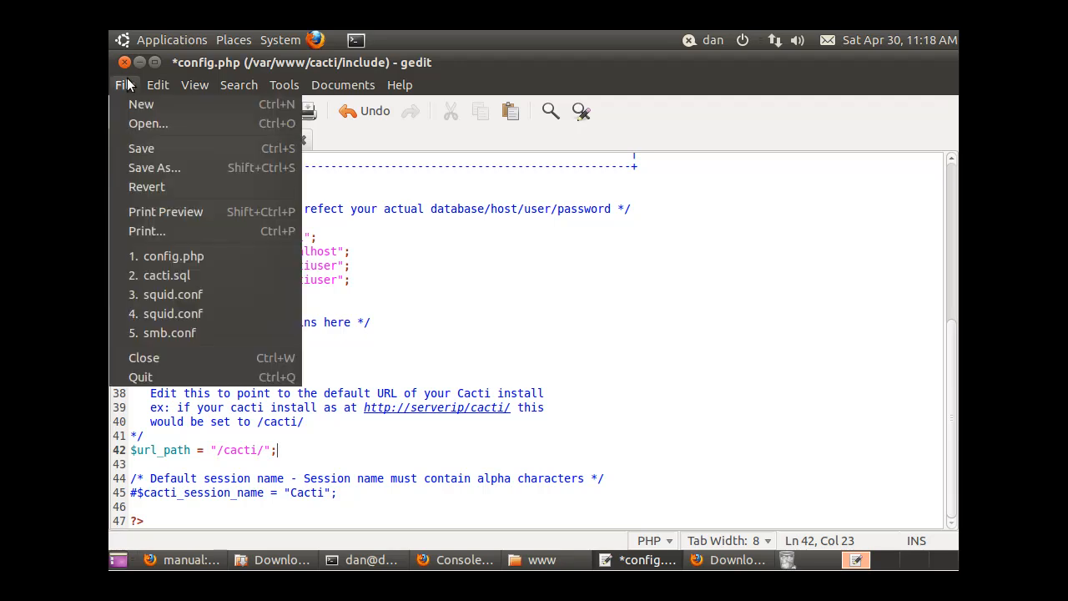
left_click(141, 147)
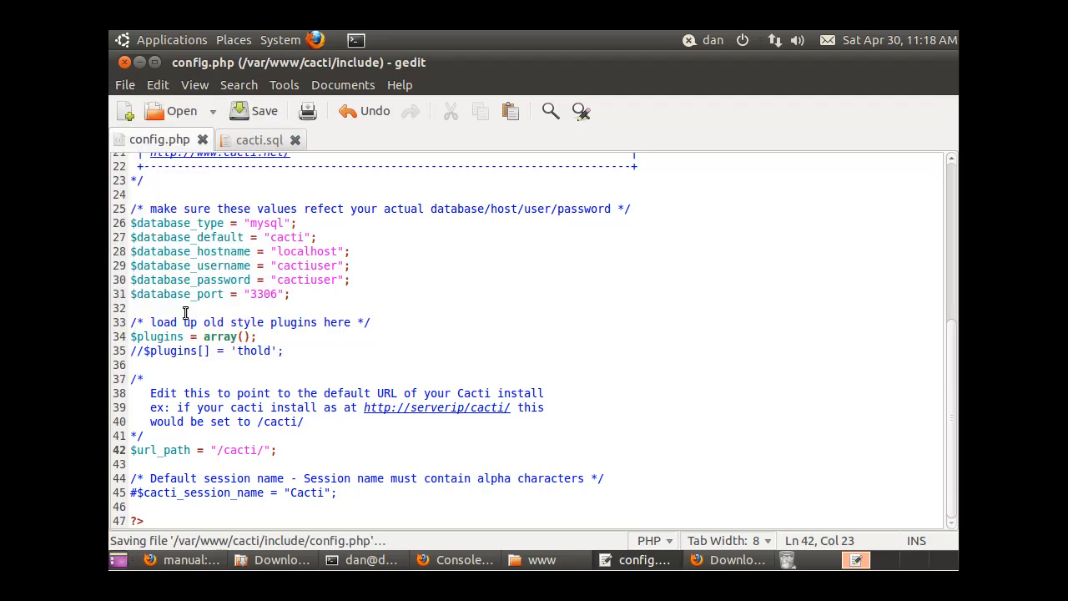
left_click(144, 434)
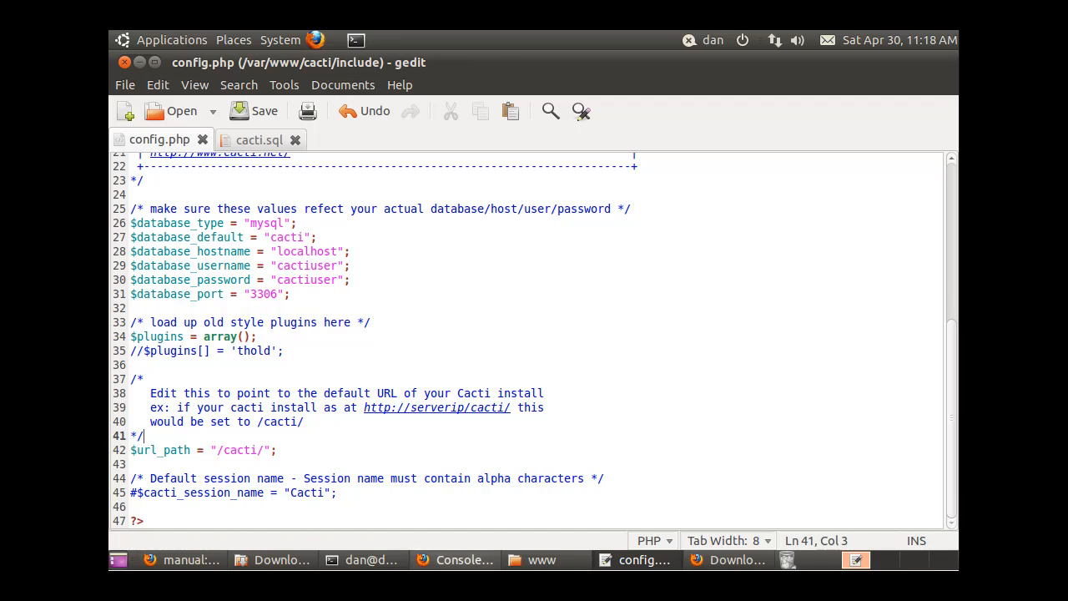
- Reload the Cacti console to confirm the logged-in welcome page still loads
left_click(454, 559)
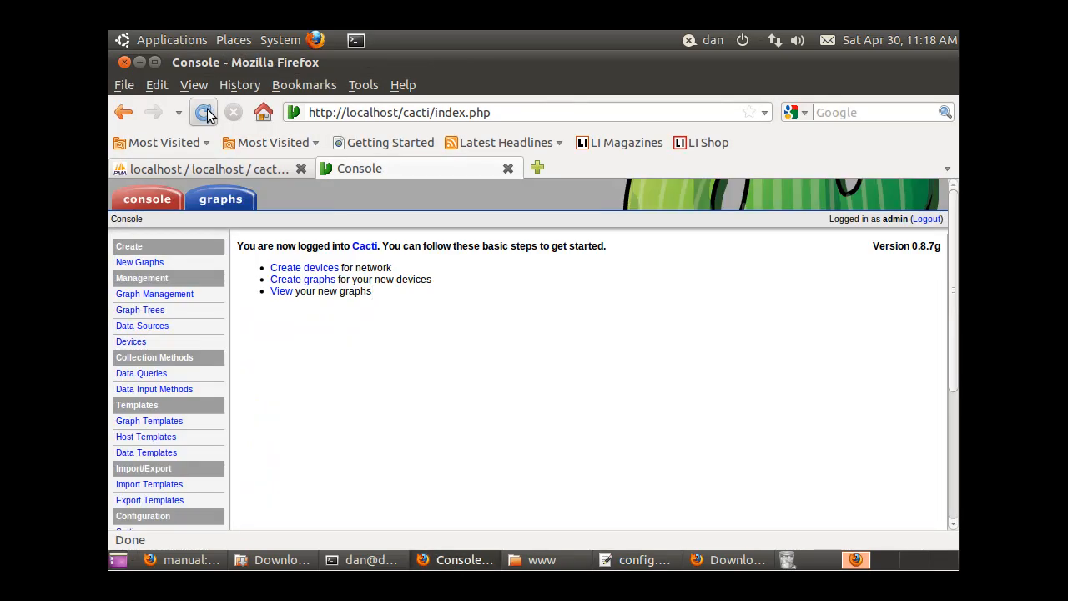
left_click(204, 112)
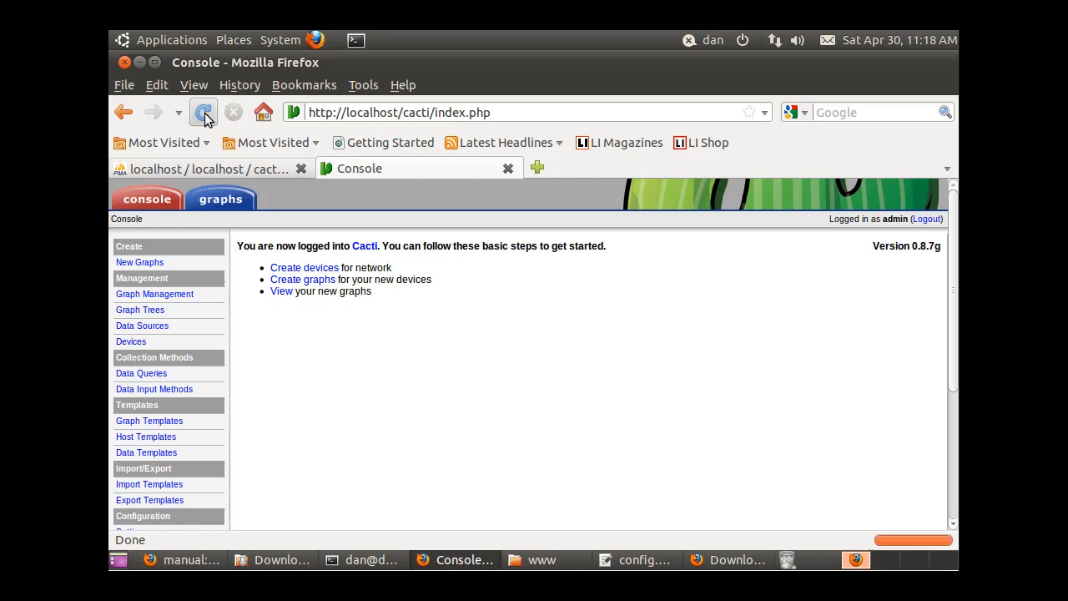
left_click(204, 112)
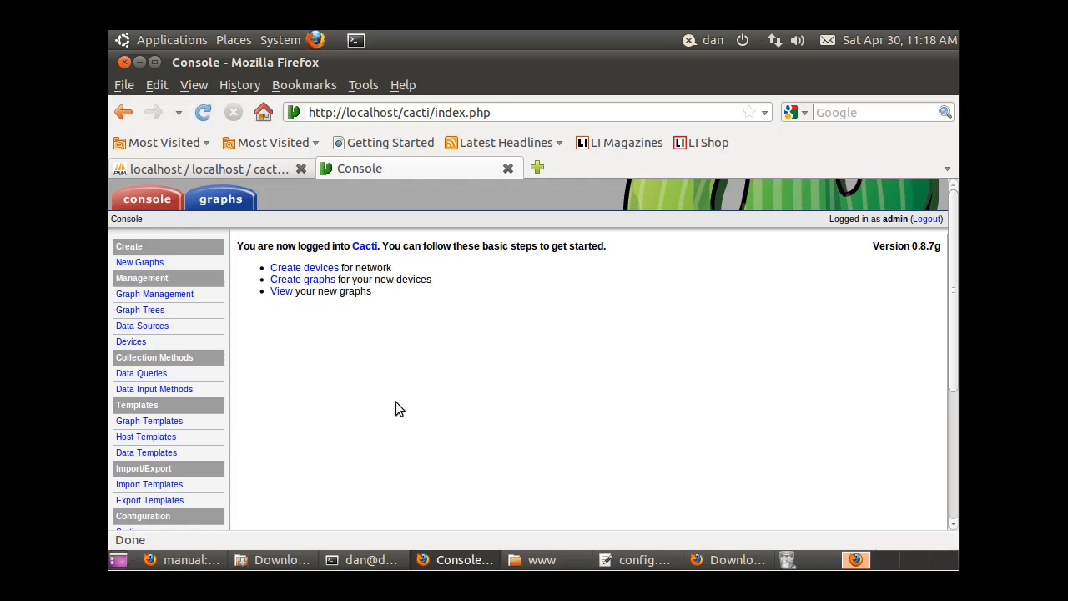
scroll("down", 3)
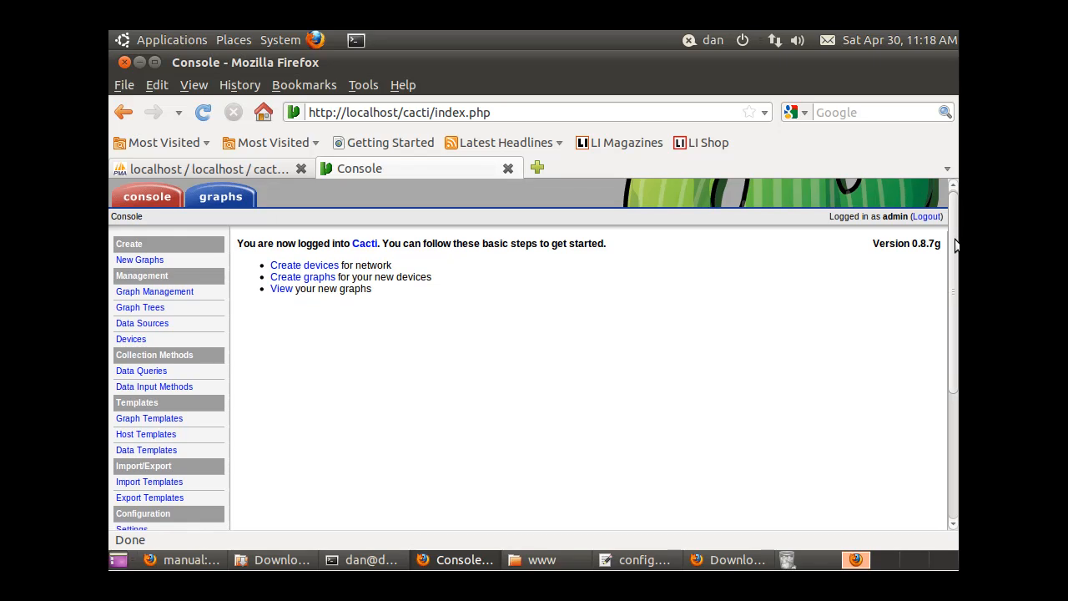
scroll("down", 3)
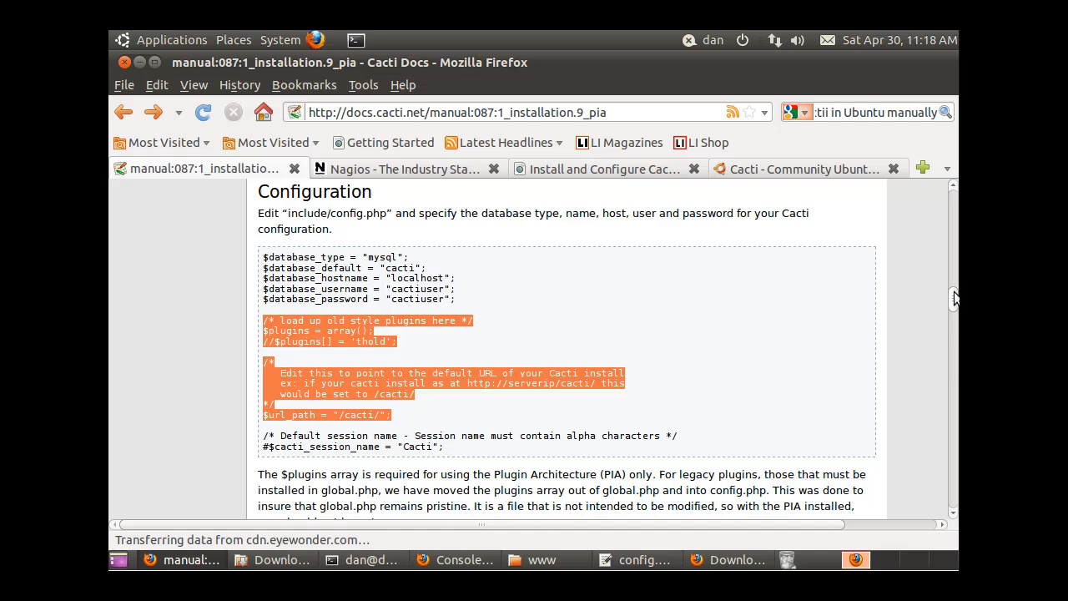
- Scroll down to the SQL section about importing pa.sql into the cacti database
scroll("down", 3)
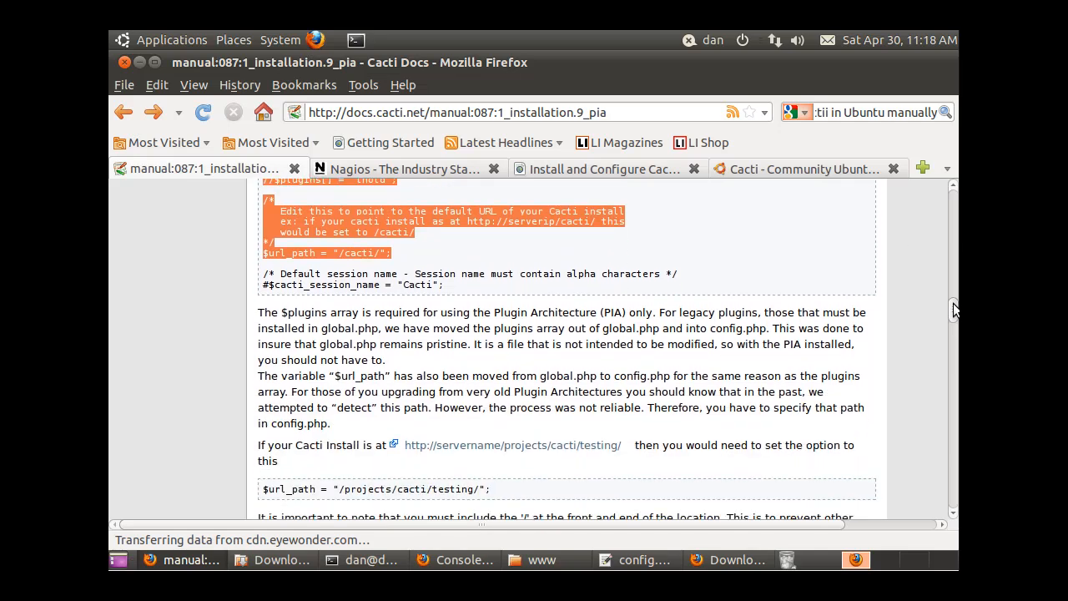
scroll("down", 3)
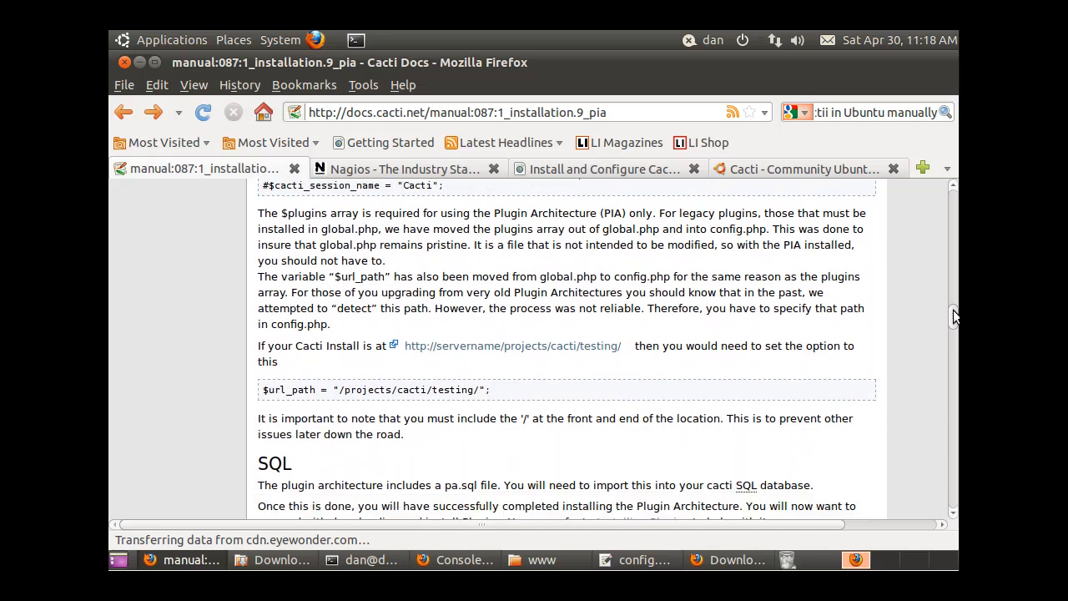
scroll("down", 3)
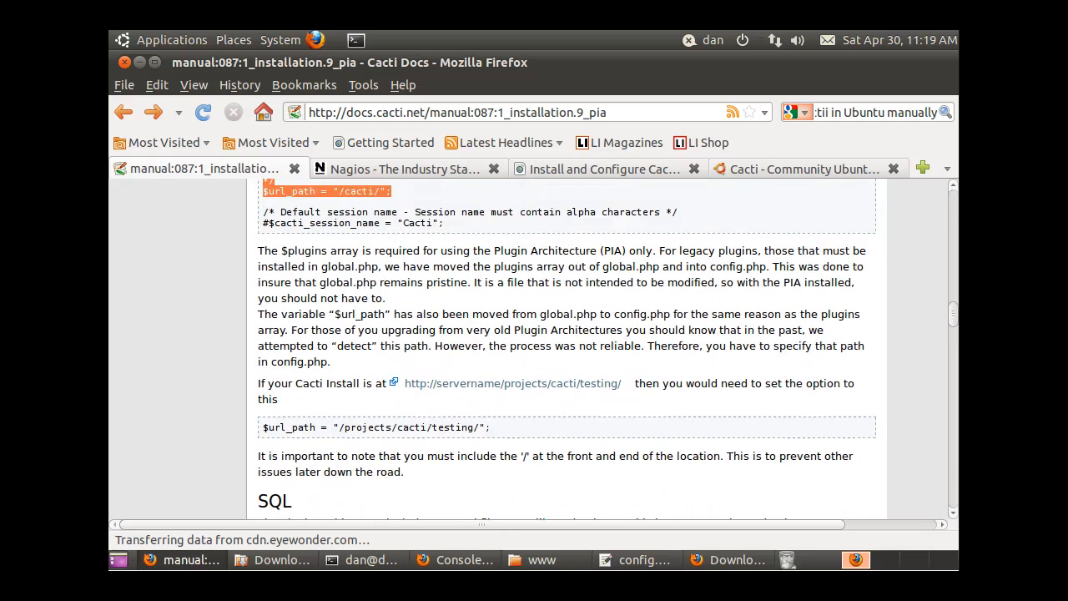
scroll("down", 3)
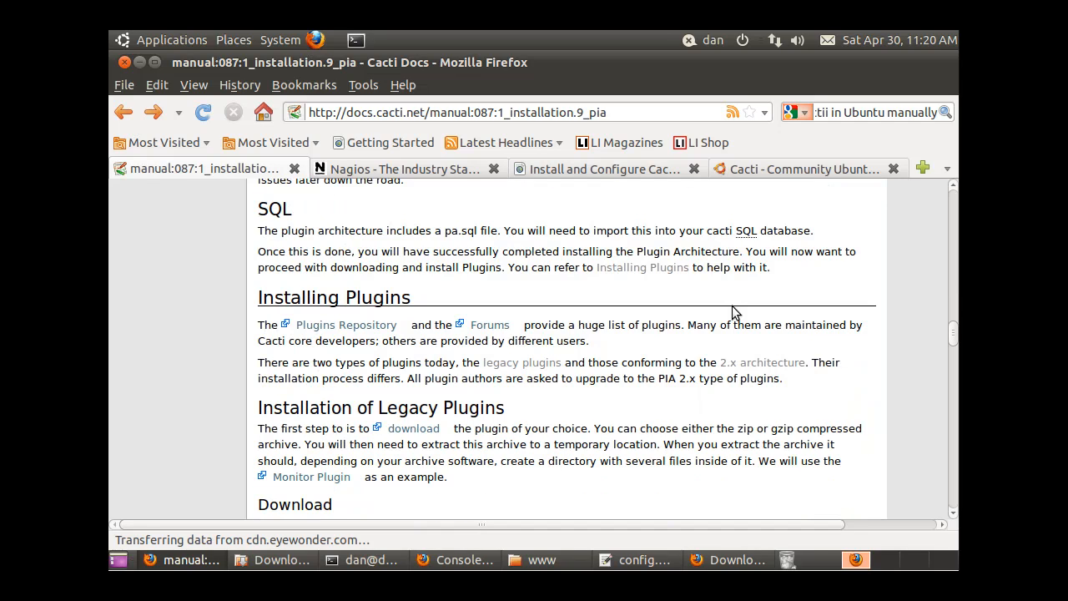
mouse_move(561, 300)
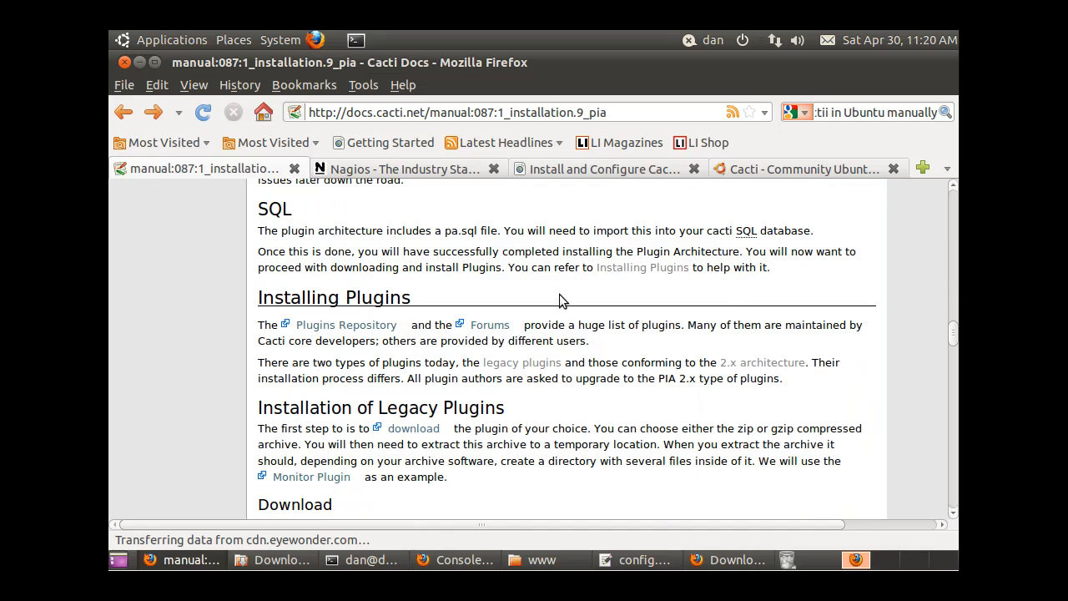
mouse_move(371, 264)
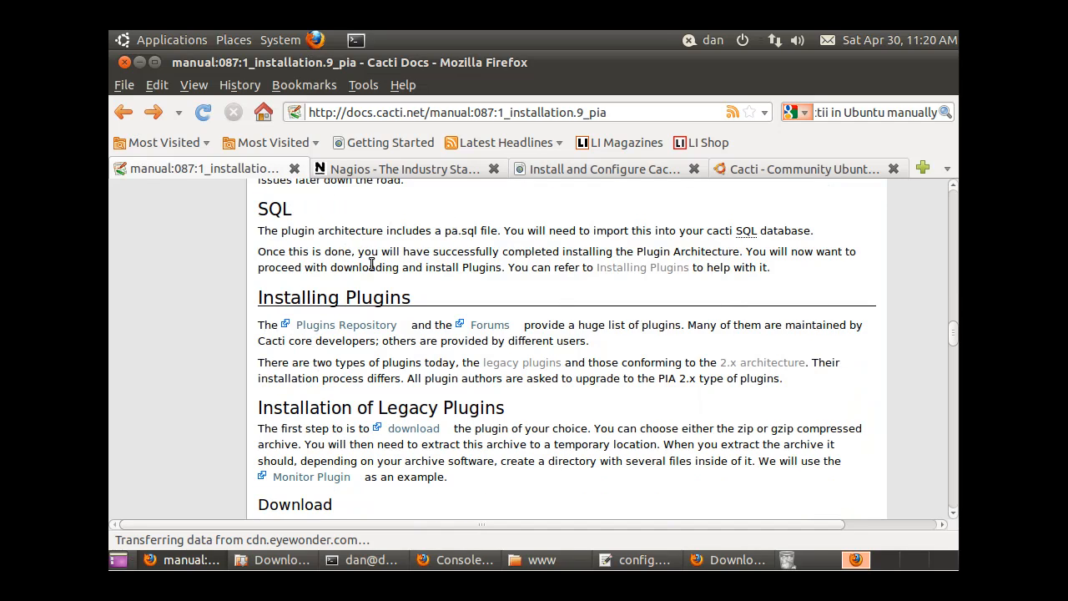
mouse_move(493, 230)
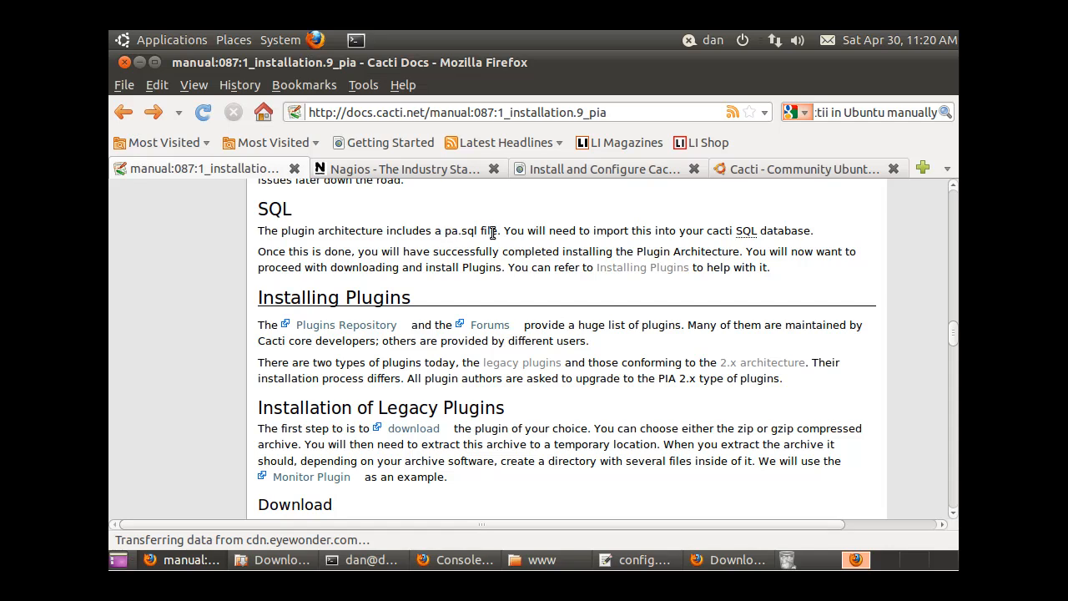
mouse_move(461, 269)
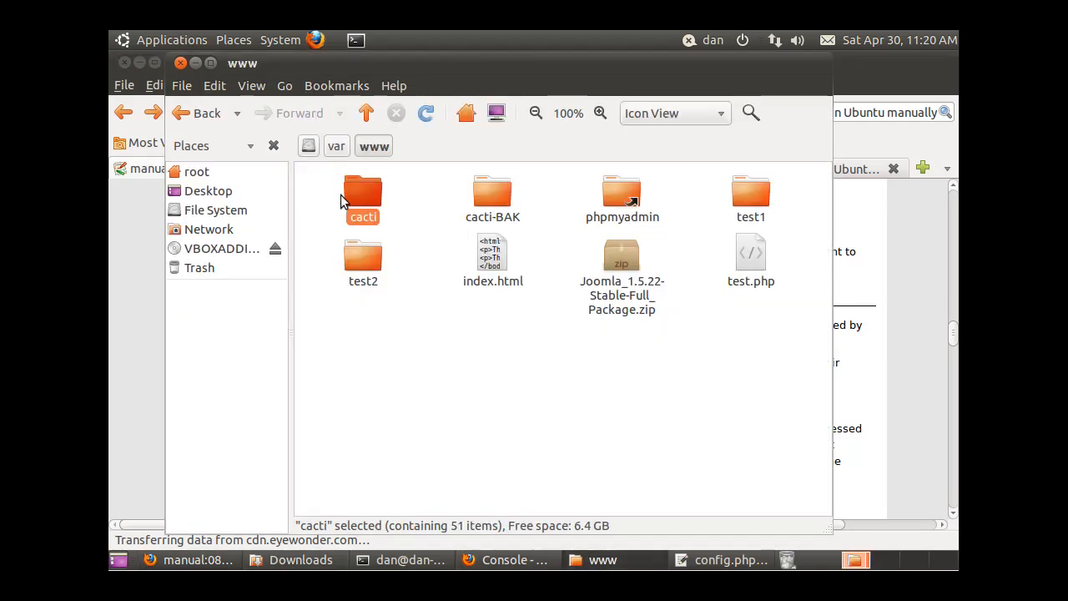
- Browse into /var/www/cacti and open its plugins folder, which holds only index.php
double_click(364, 191)
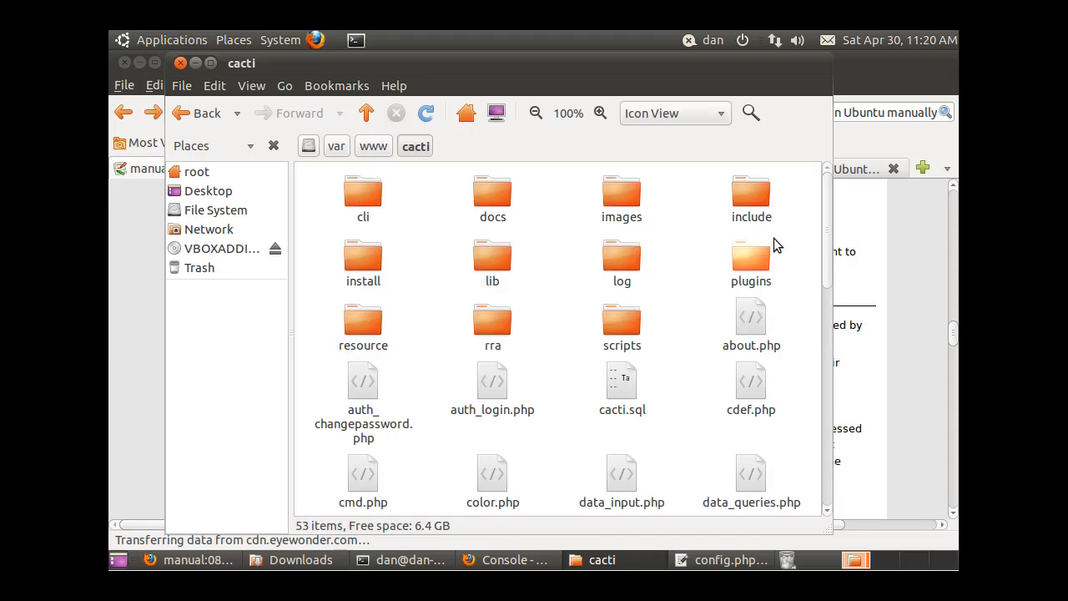
scroll("down", 3)
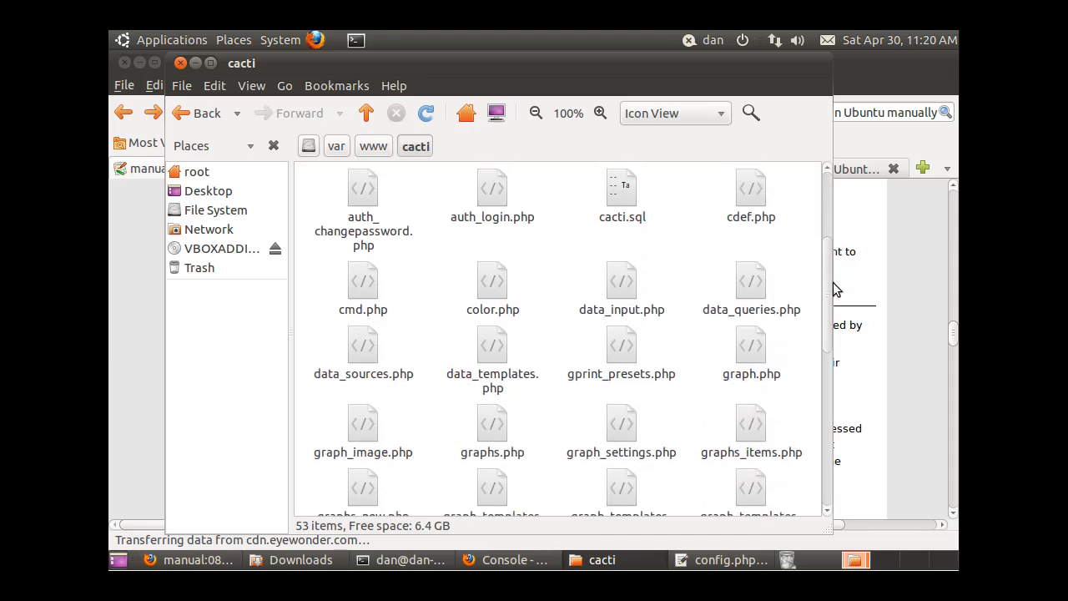
scroll("down", 3)
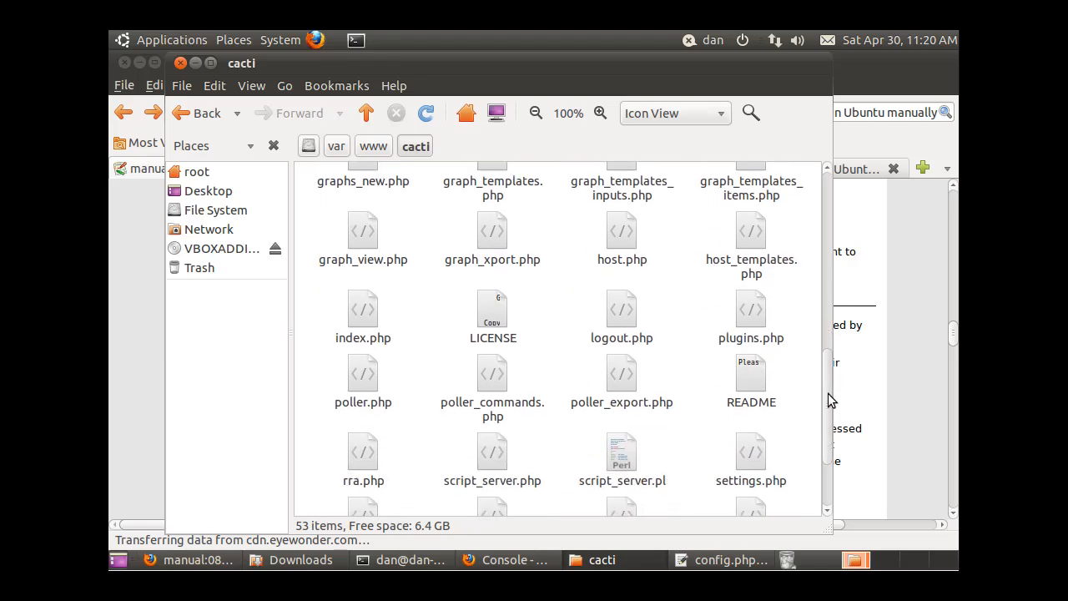
scroll("down", 3)
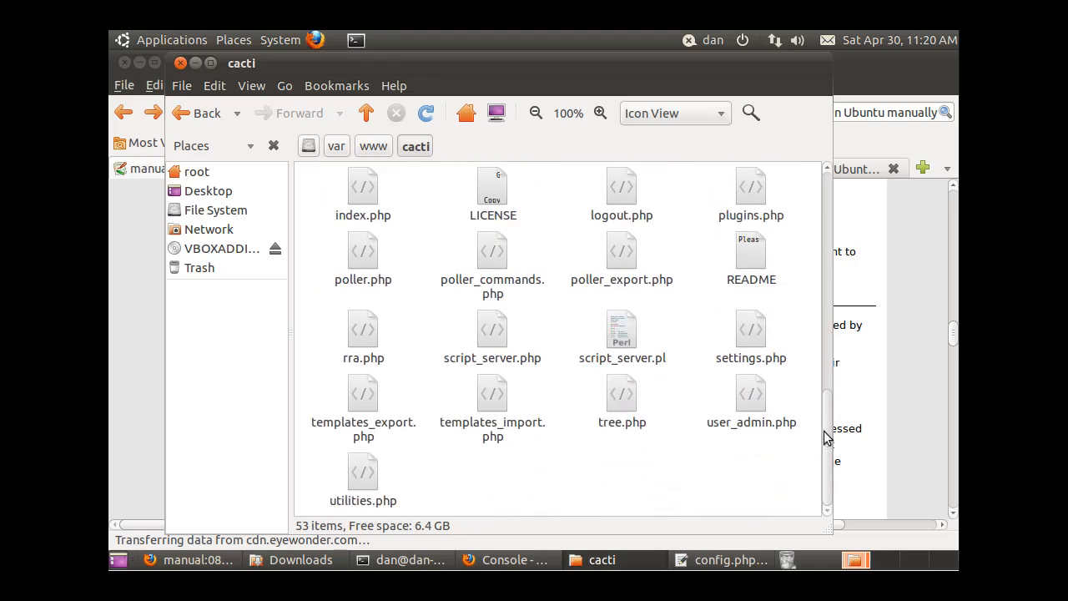
mouse_move(832, 466)
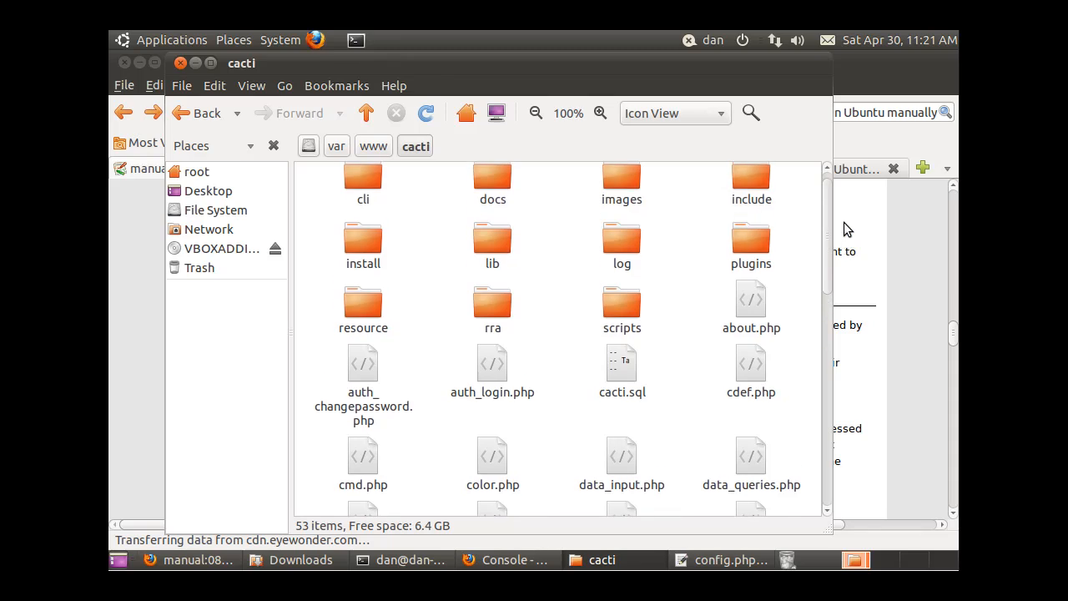
scroll("down", 3)
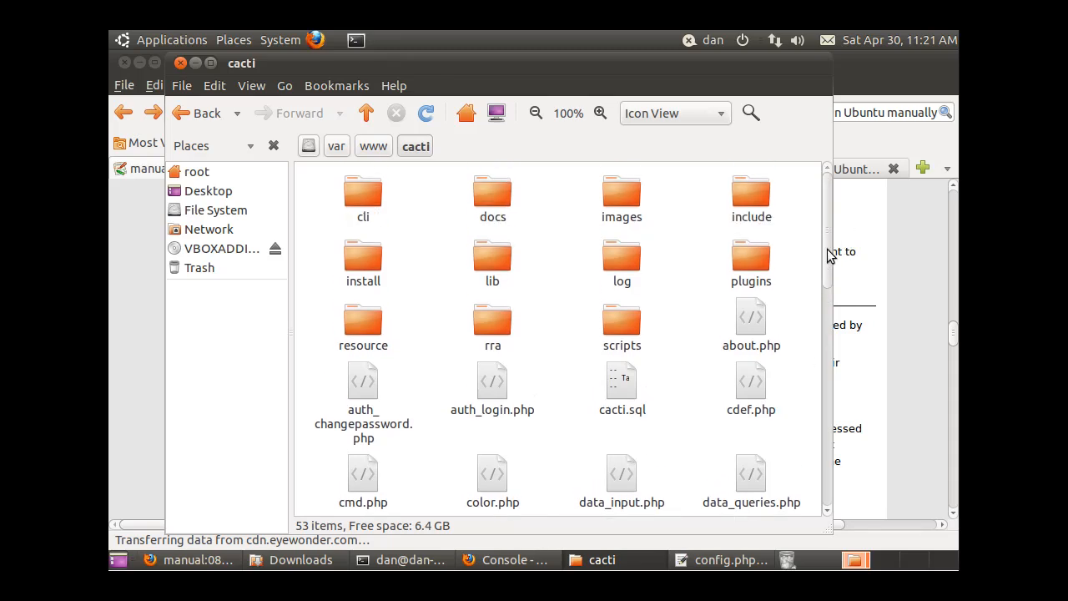
double_click(752, 257)
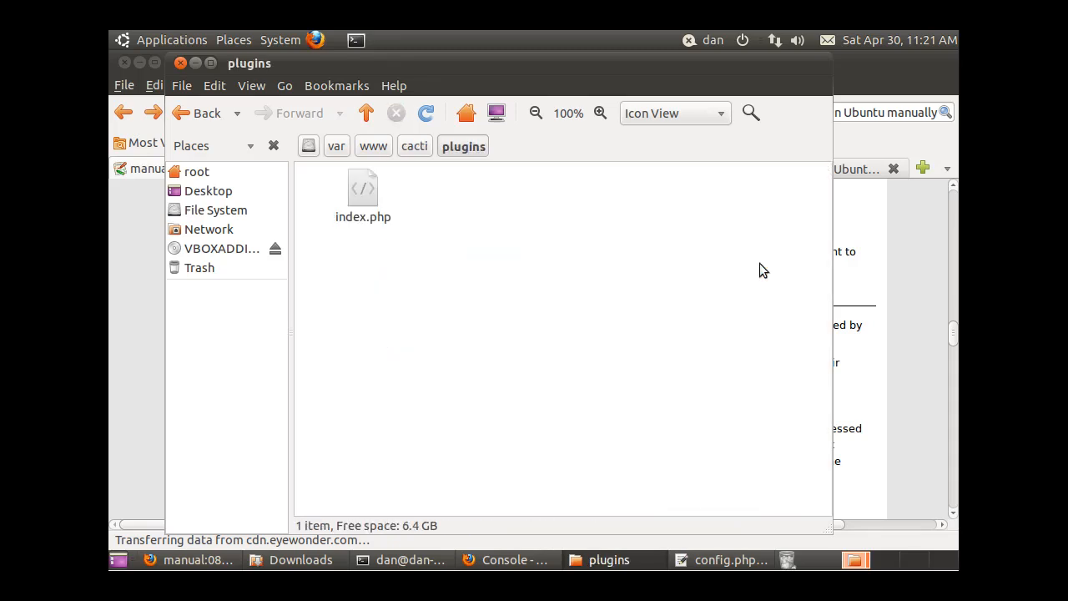
mouse_move(414, 147)
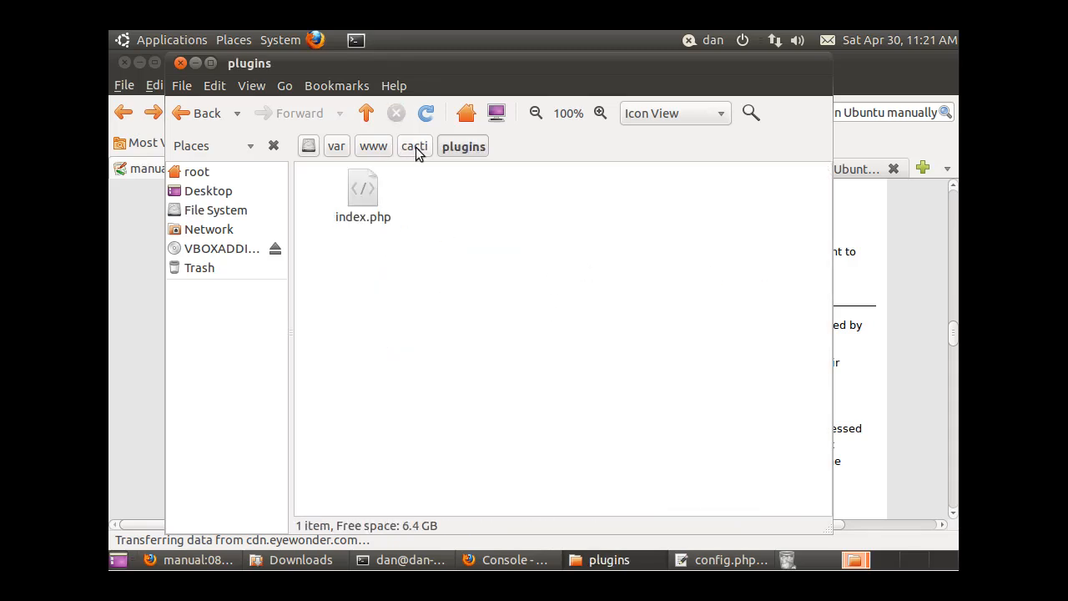
- Go back up to cacti and open the install folder of upgrade scripts
left_click(414, 147)
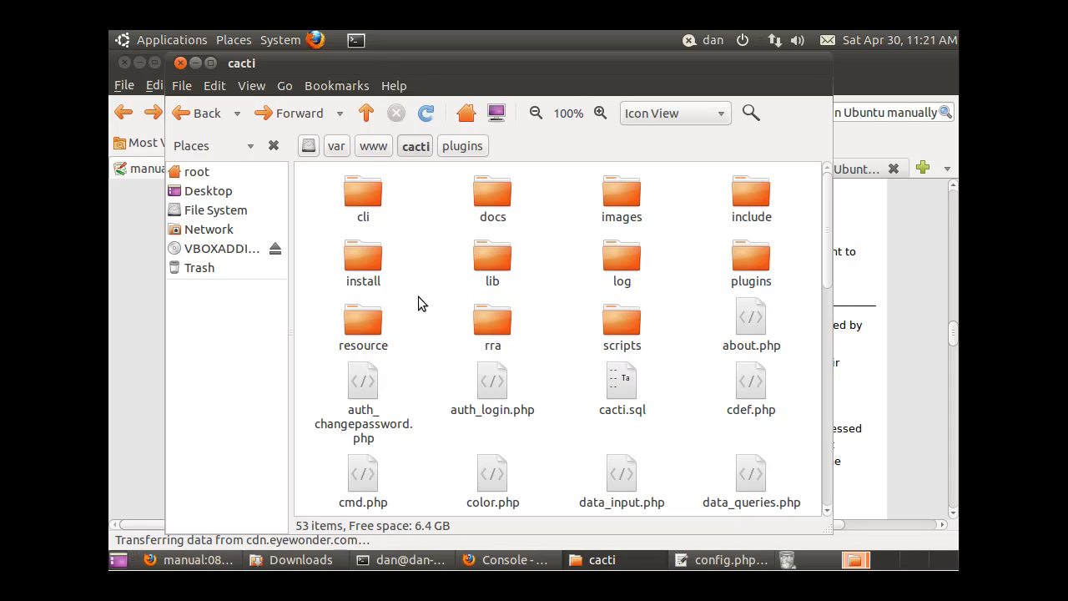
double_click(364, 258)
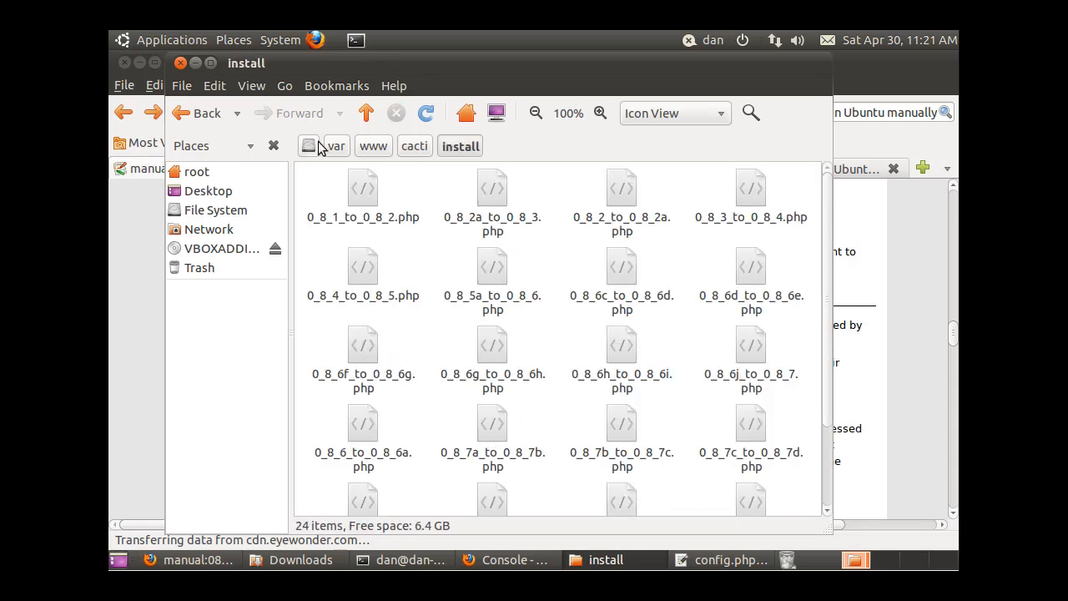
mouse_move(238, 95)
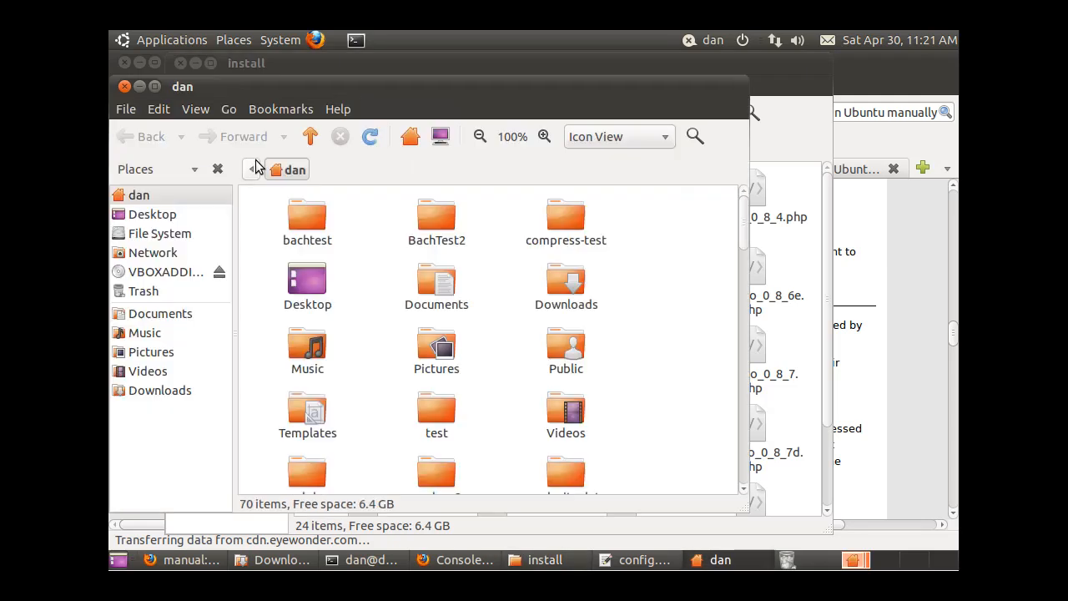
mouse_move(566, 284)
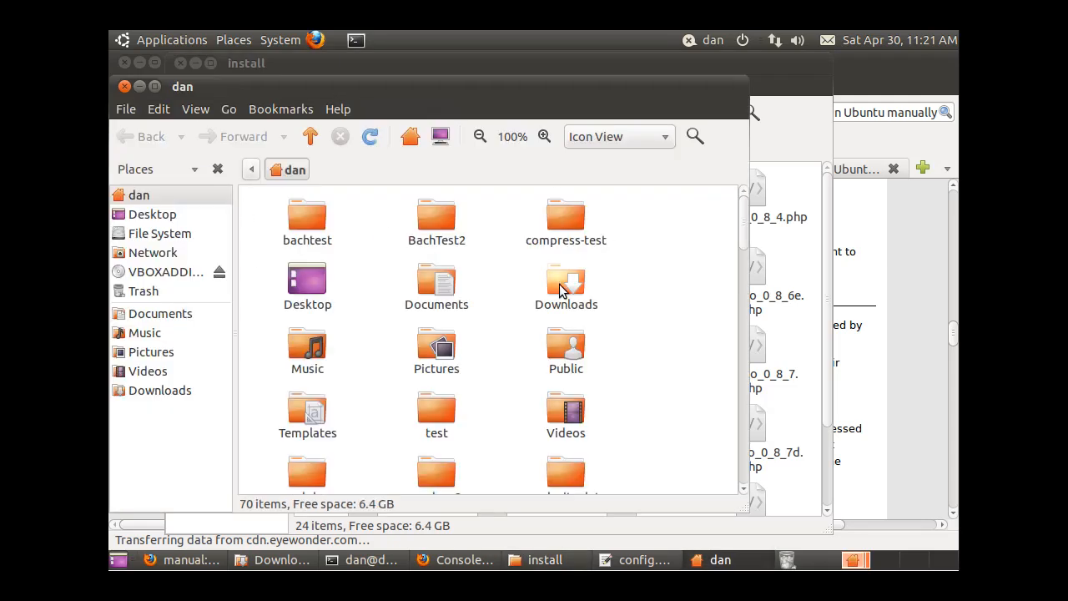
- Locate pa.sql under Downloads/cacti-plugin-arch in Nautilus and switch back to Firefox
double_click(566, 281)
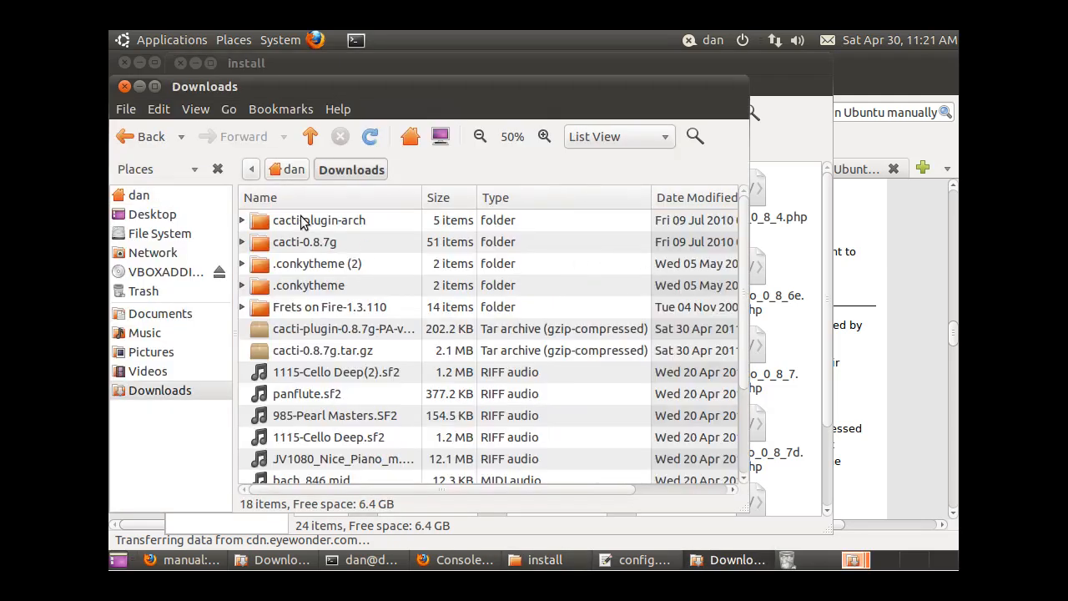
double_click(319, 220)
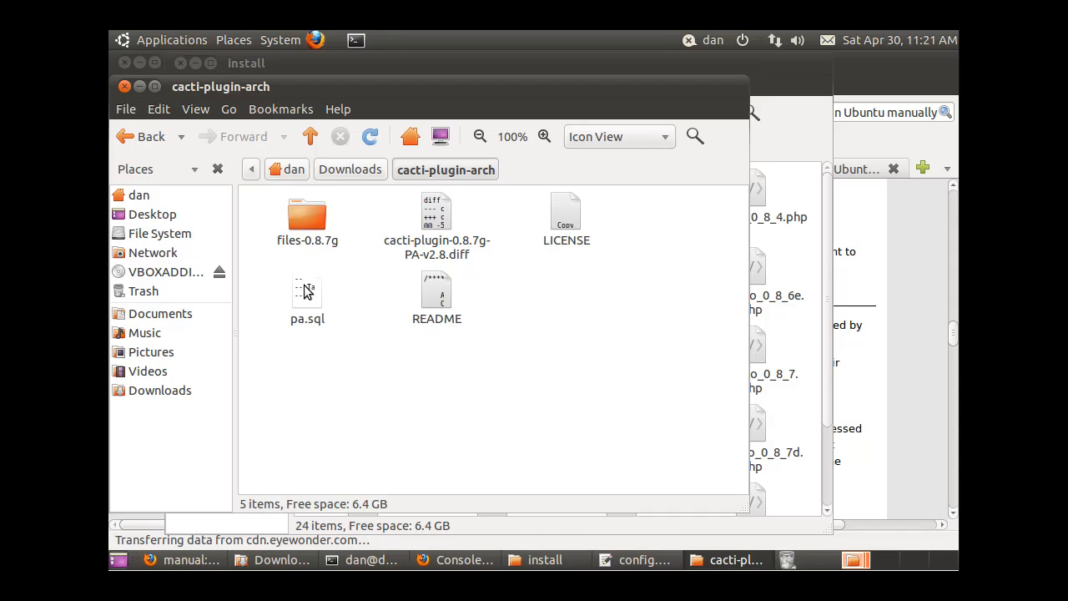
left_click(307, 297)
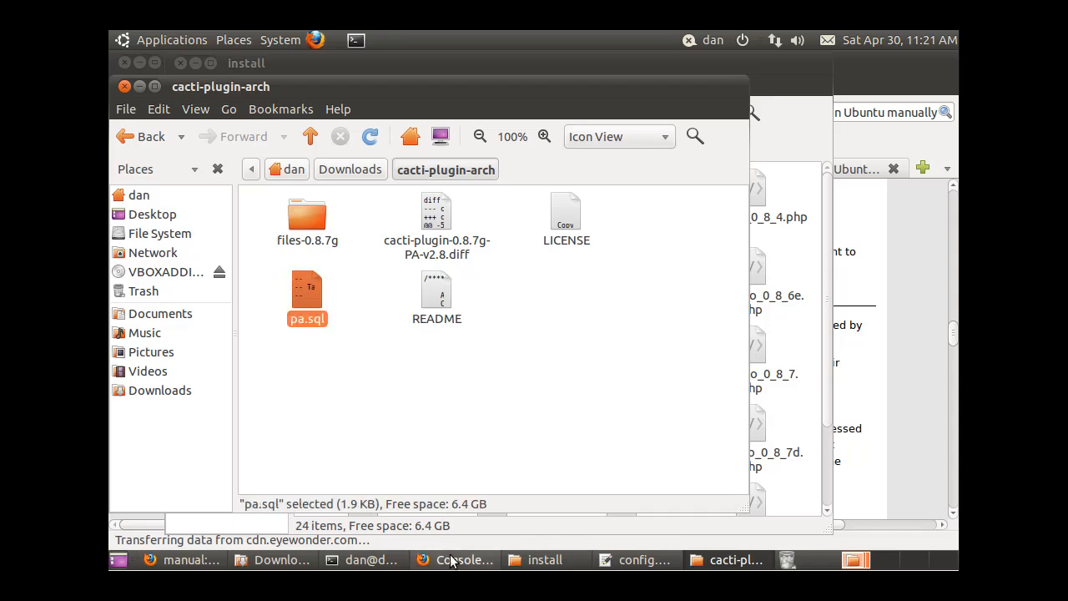
left_click(464, 560)
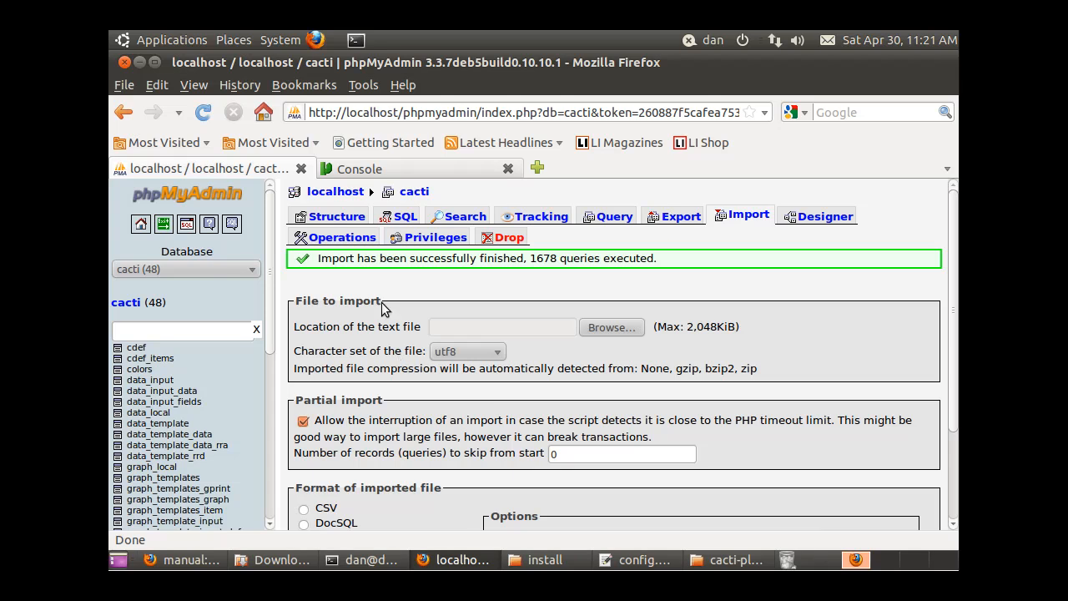
mouse_move(126, 302)
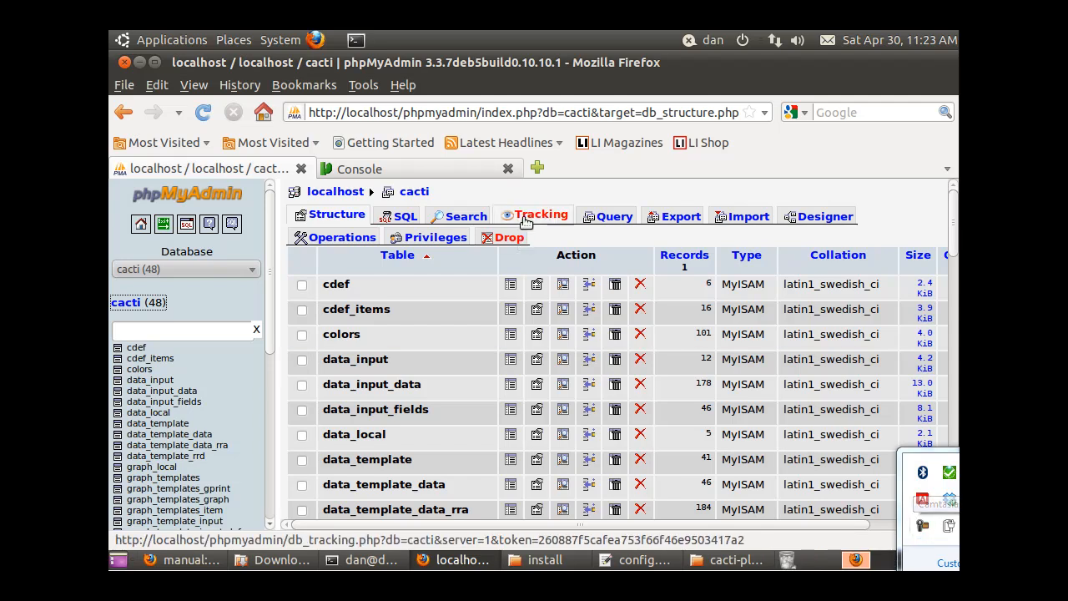
mouse_move(170, 292)
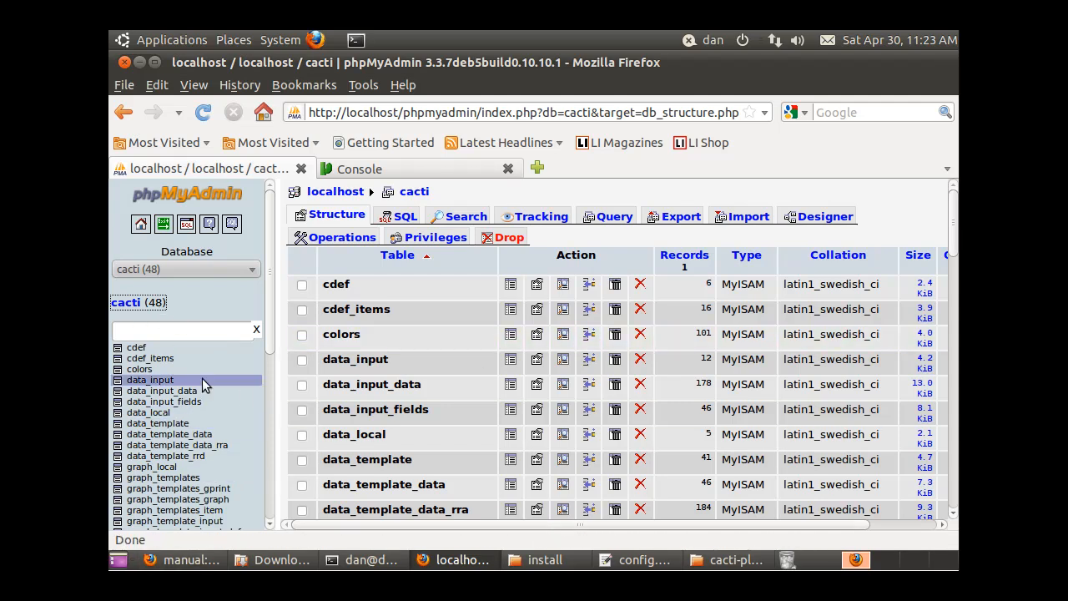
mouse_move(126, 322)
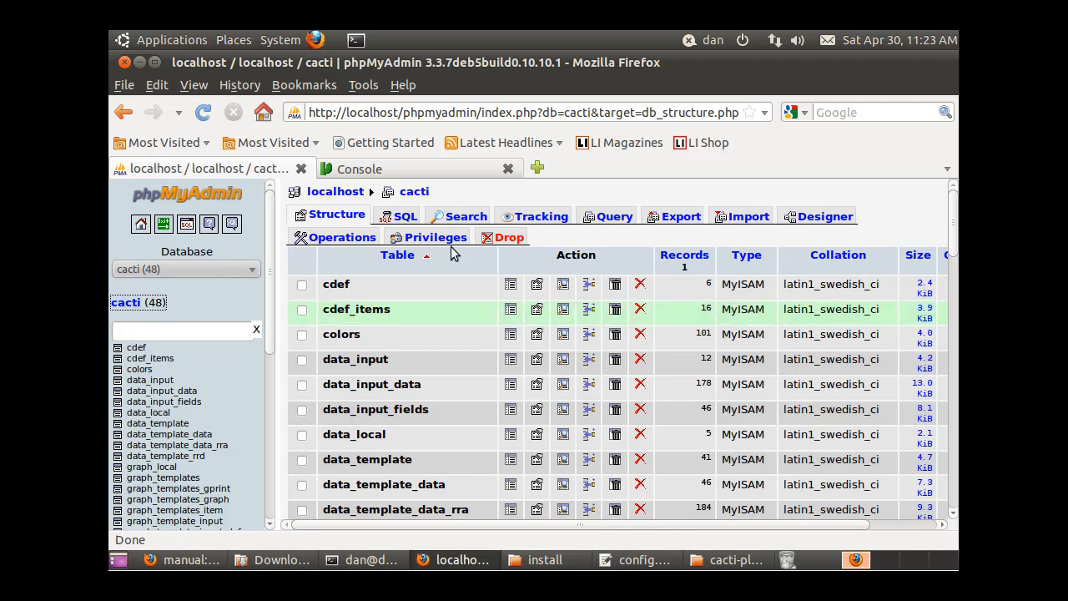
- Go to the Import page for the cacti database
left_click(740, 217)
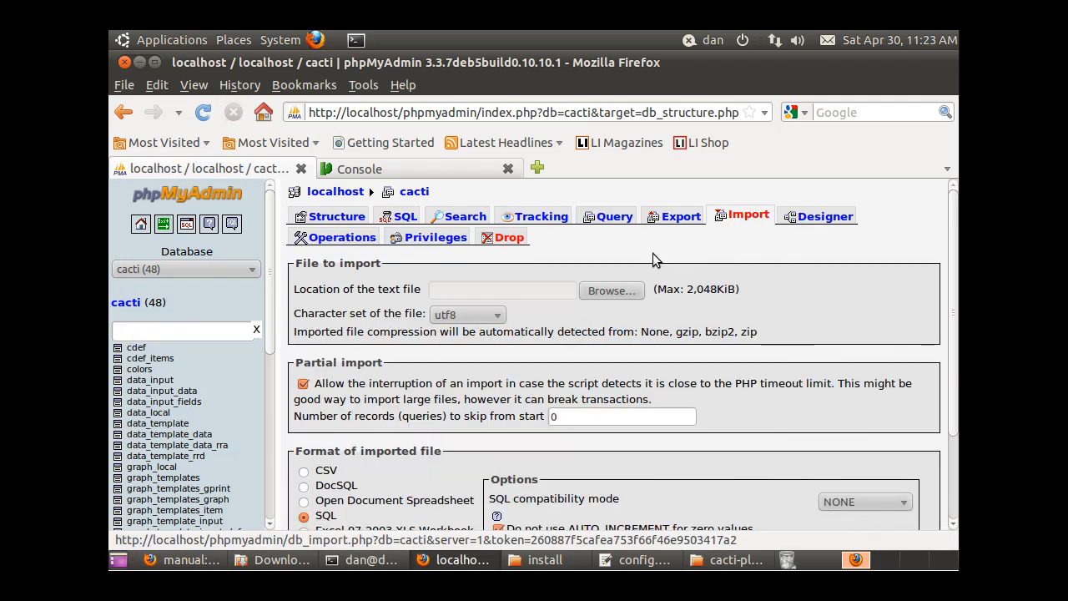
- Choose Downloads/cacti-plugin-arch/pa.sql as the file to import
left_click(611, 290)
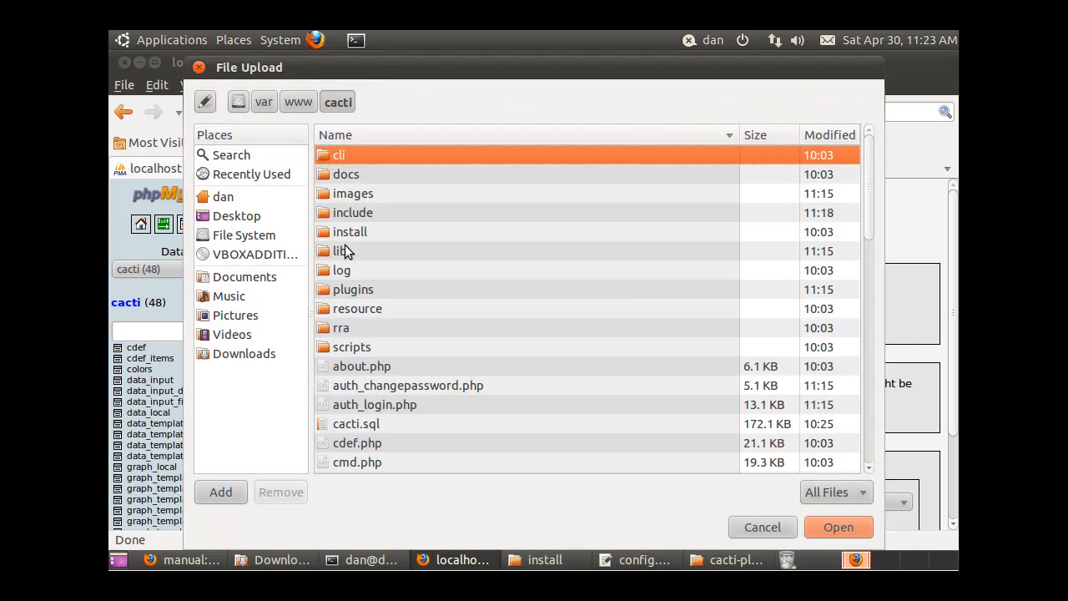
mouse_move(224, 197)
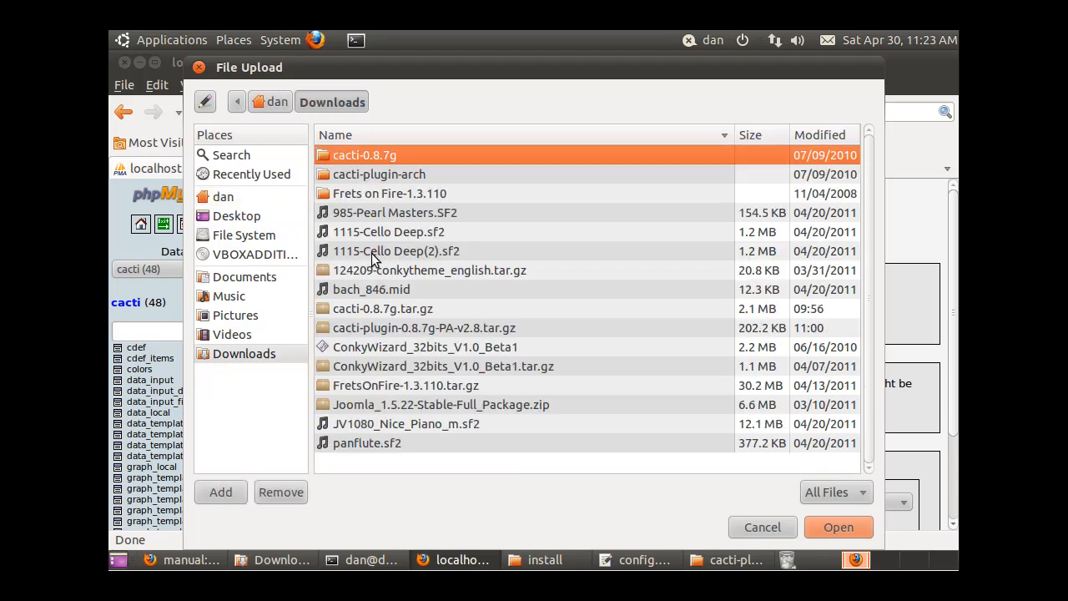
left_click(379, 174)
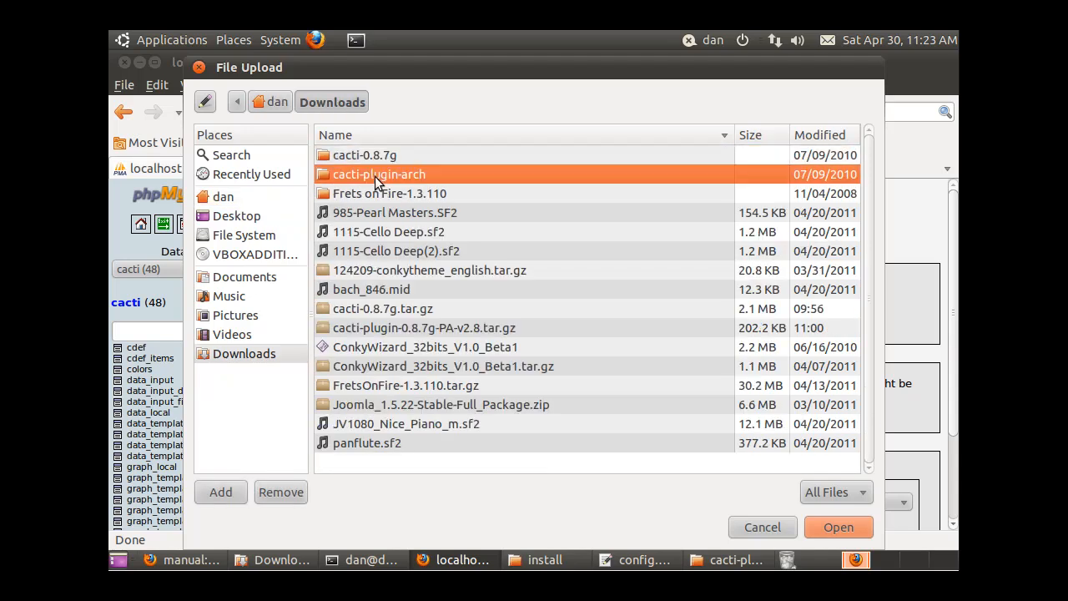
double_click(379, 173)
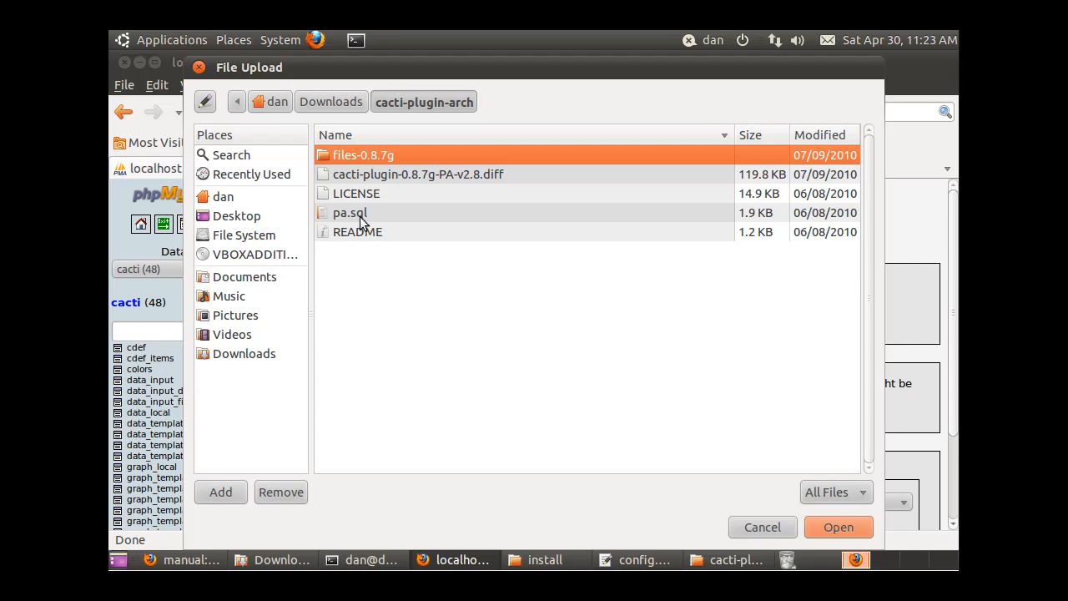
left_click(350, 212)
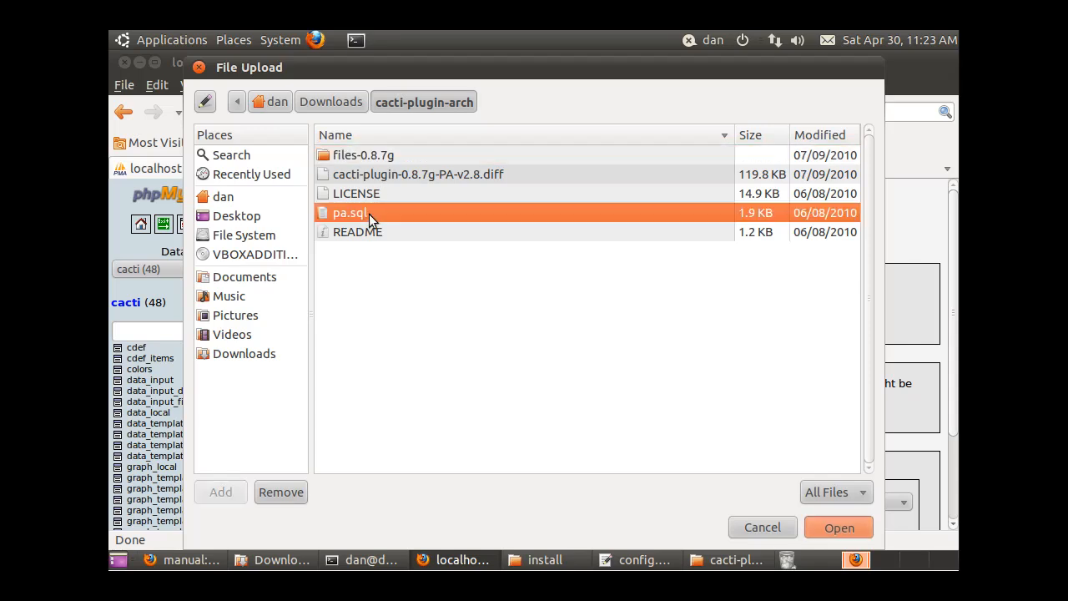
left_click(838, 527)
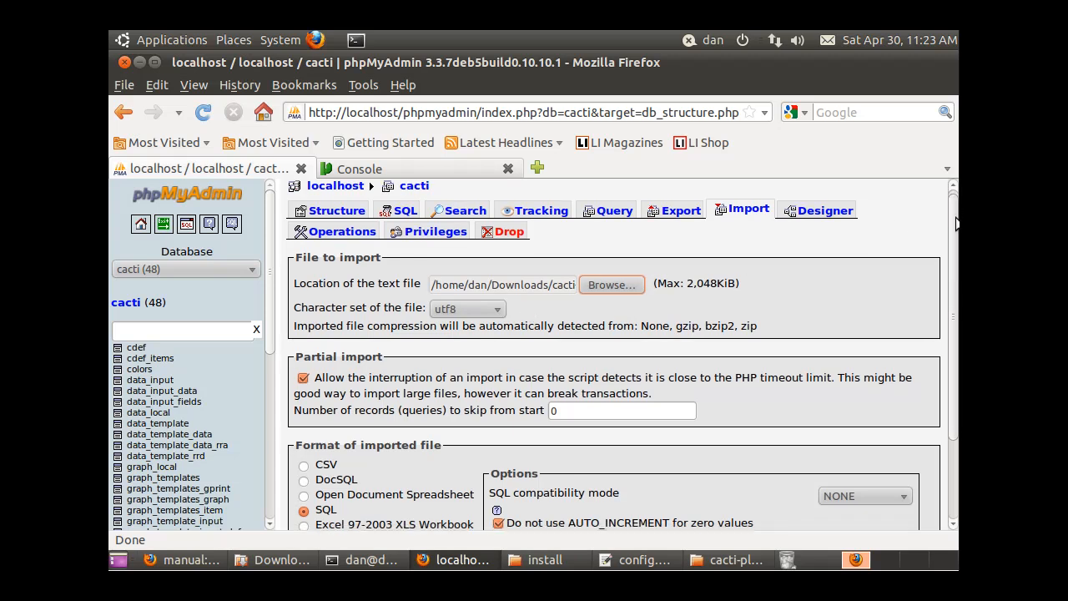
- Run the import of pa.sql into cacti, raising its table count to 52
scroll("down", 3)
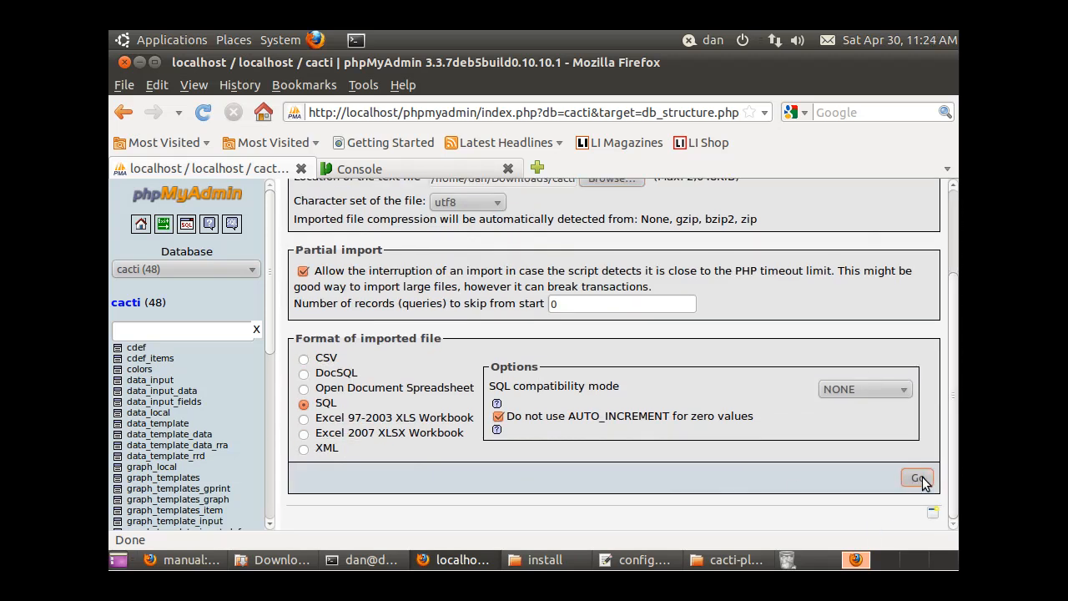
left_click(916, 478)
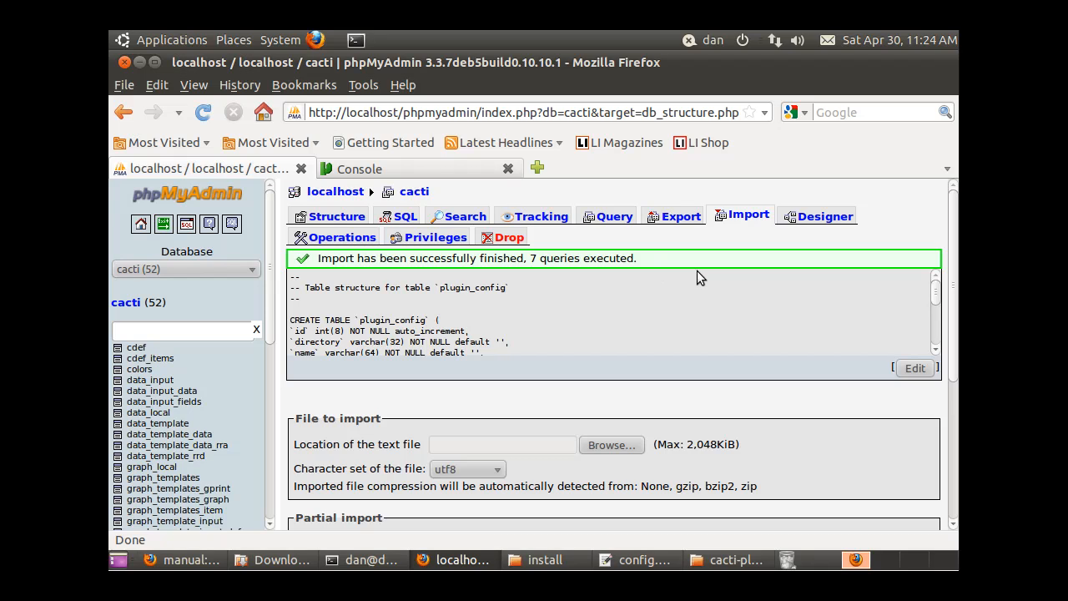
mouse_move(404, 332)
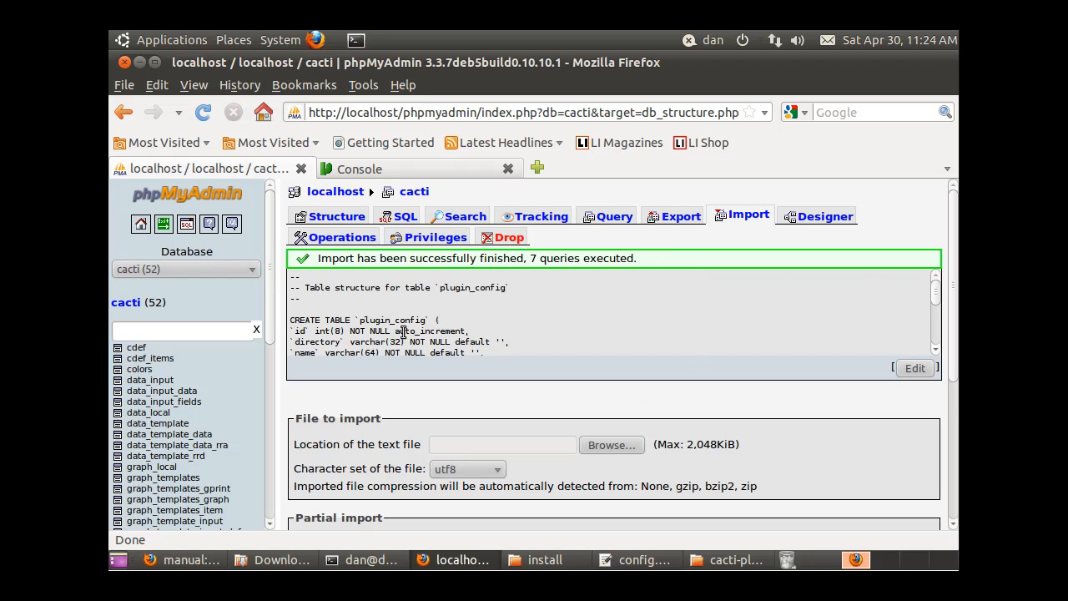